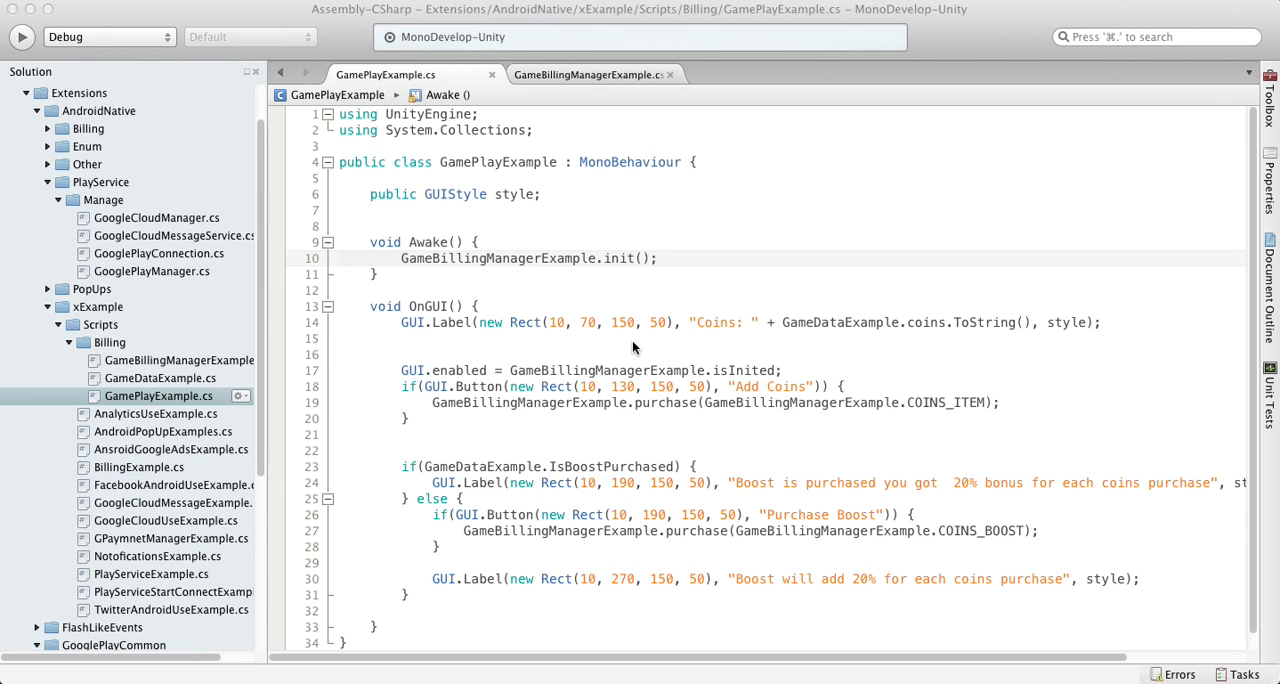
{"action": "mouse_move", "coordinate": [560, 322]}
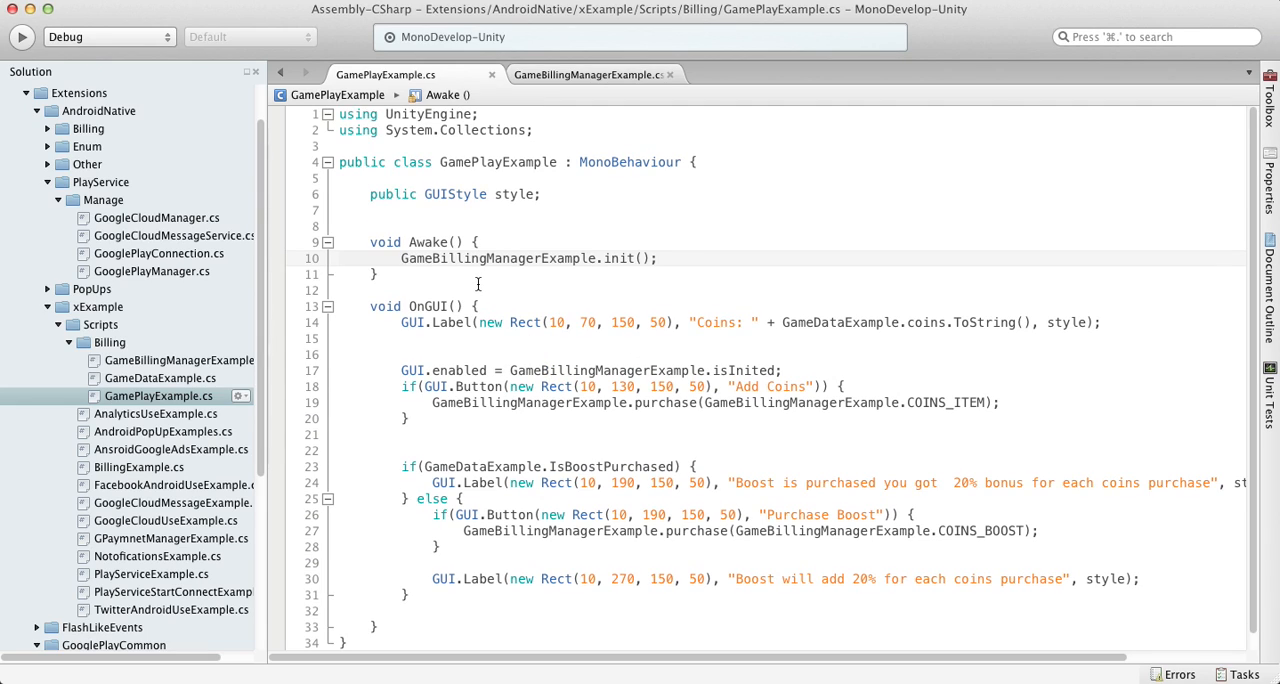
- Select the purchase call in OnGUI's COINS_BOOST branch and bring up its context actions
{"action": "double_click", "coordinate": [500, 258]}
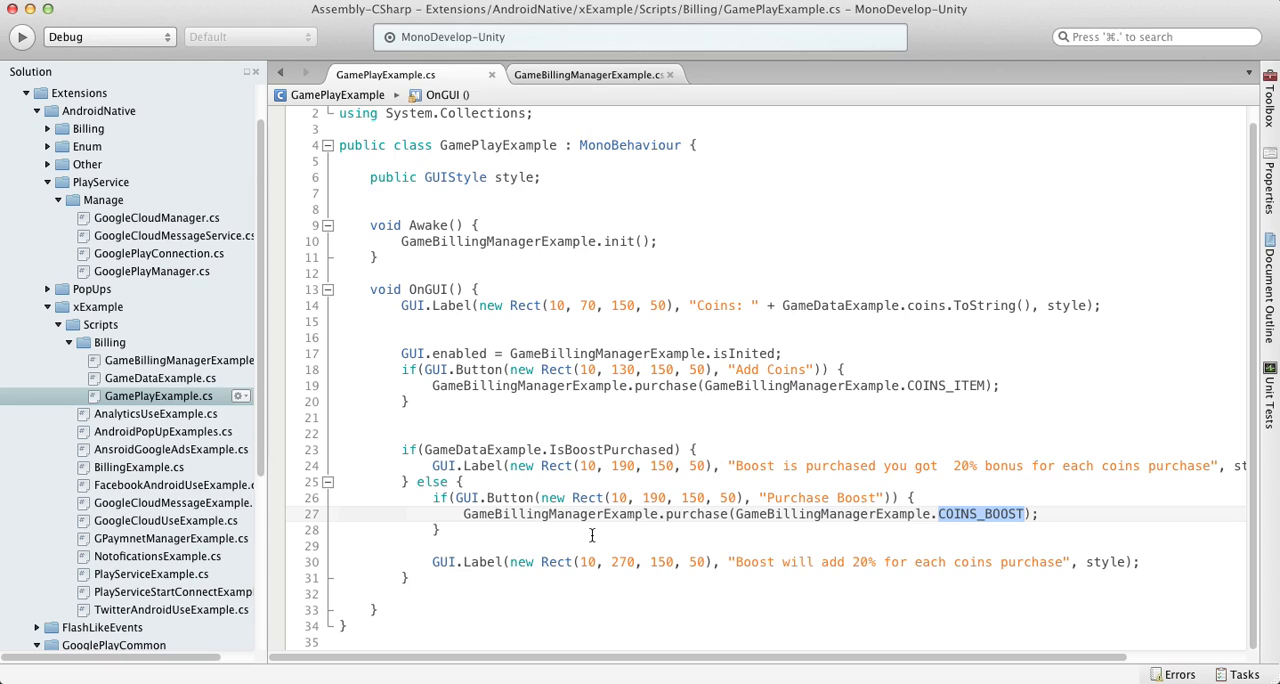
{"action": "mouse_move", "coordinate": [690, 520]}
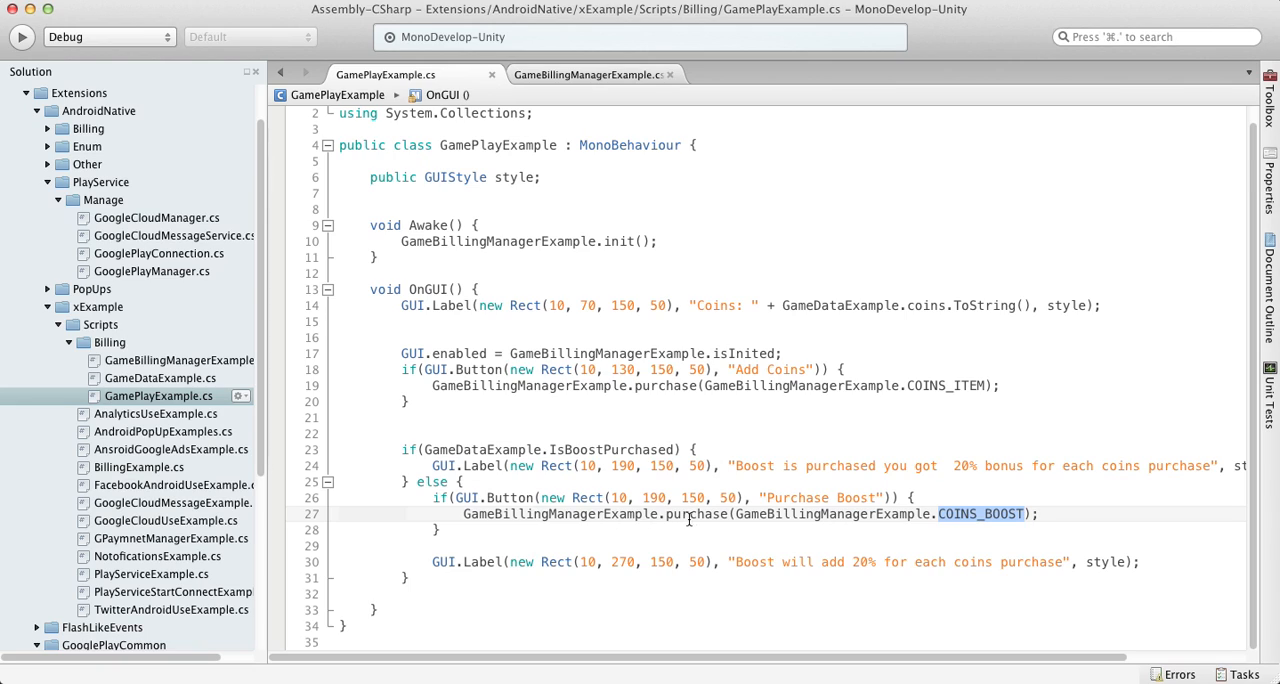
{"action": "left_click", "coordinate": [1036, 514]}
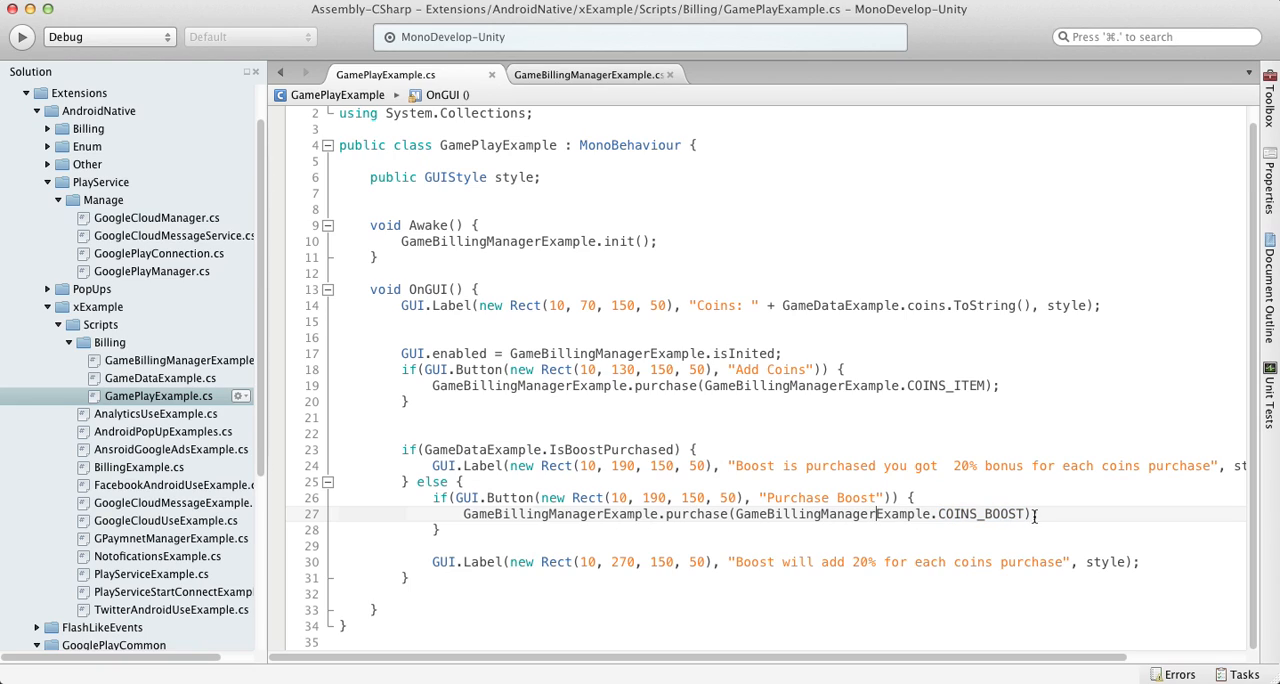
{"action": "double_click", "coordinate": [980, 514]}
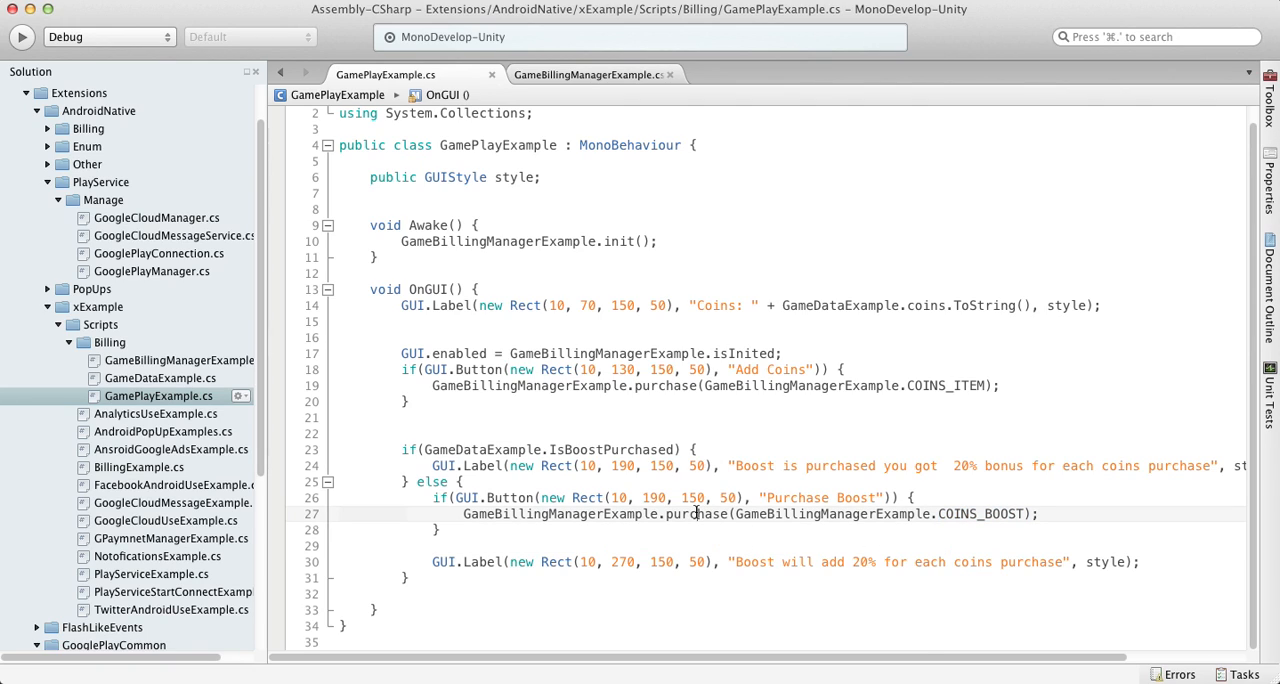
{"action": "double_click", "coordinate": [696, 512]}
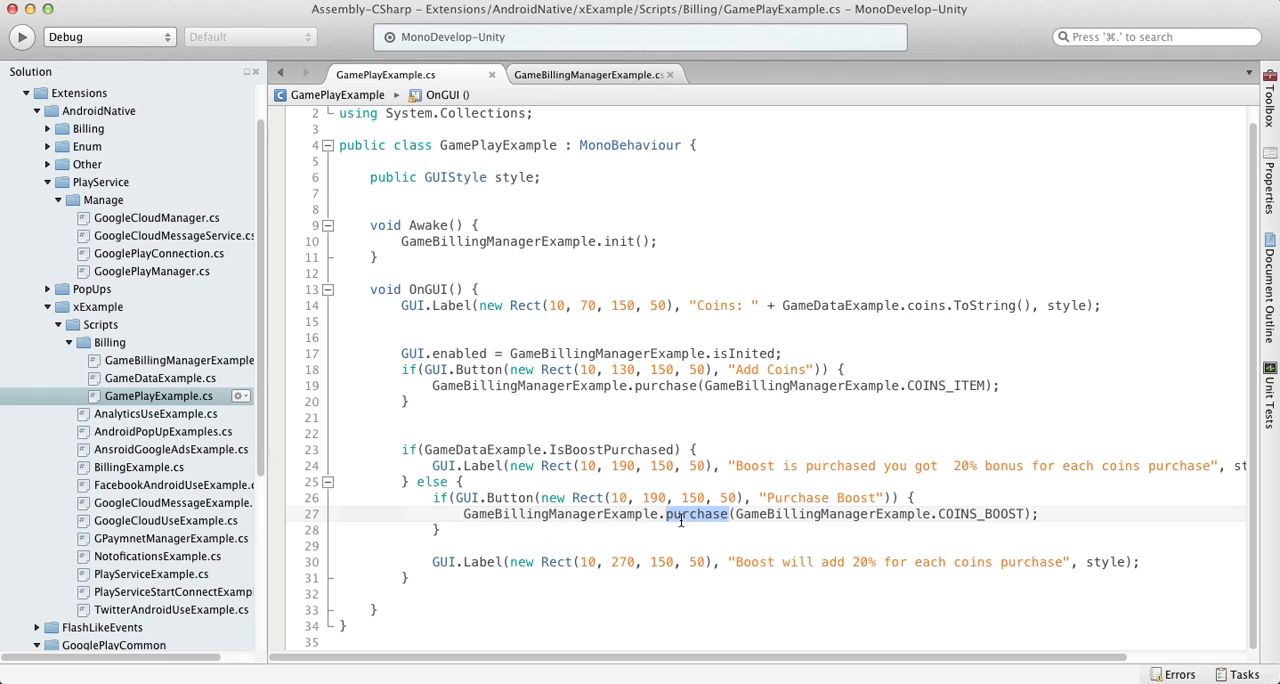
{"action": "right_click", "coordinate": [696, 512]}
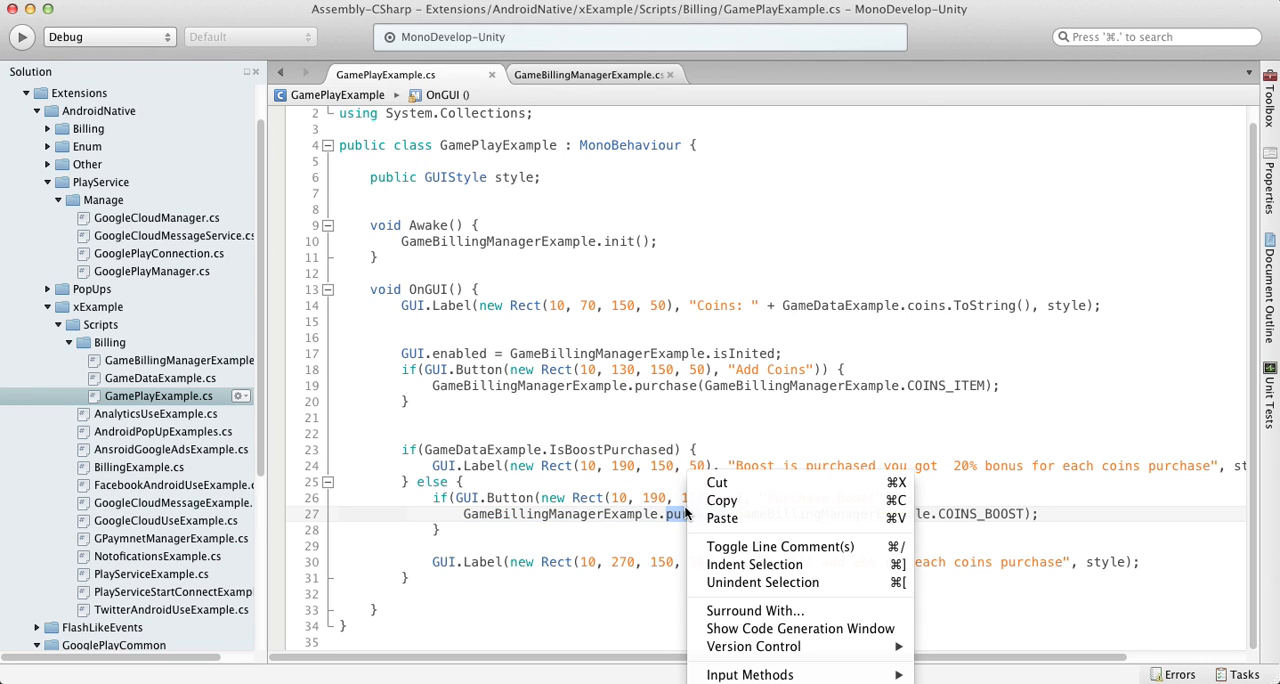
- Go to the purchase(SKU) declaration in GameBillingManagerExample.cs and review its opening lines
{"action": "left_click", "coordinate": [588, 74]}
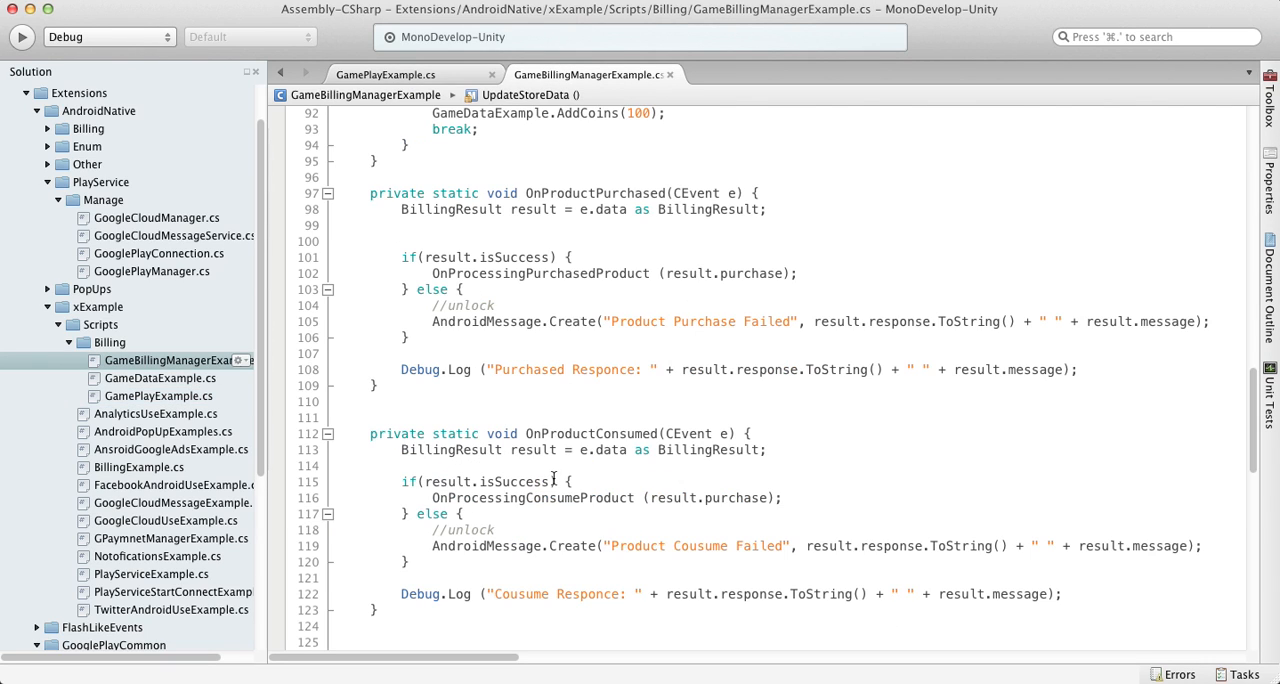
{"action": "scroll", "scroll_direction": "up", "scroll_amount": 3}
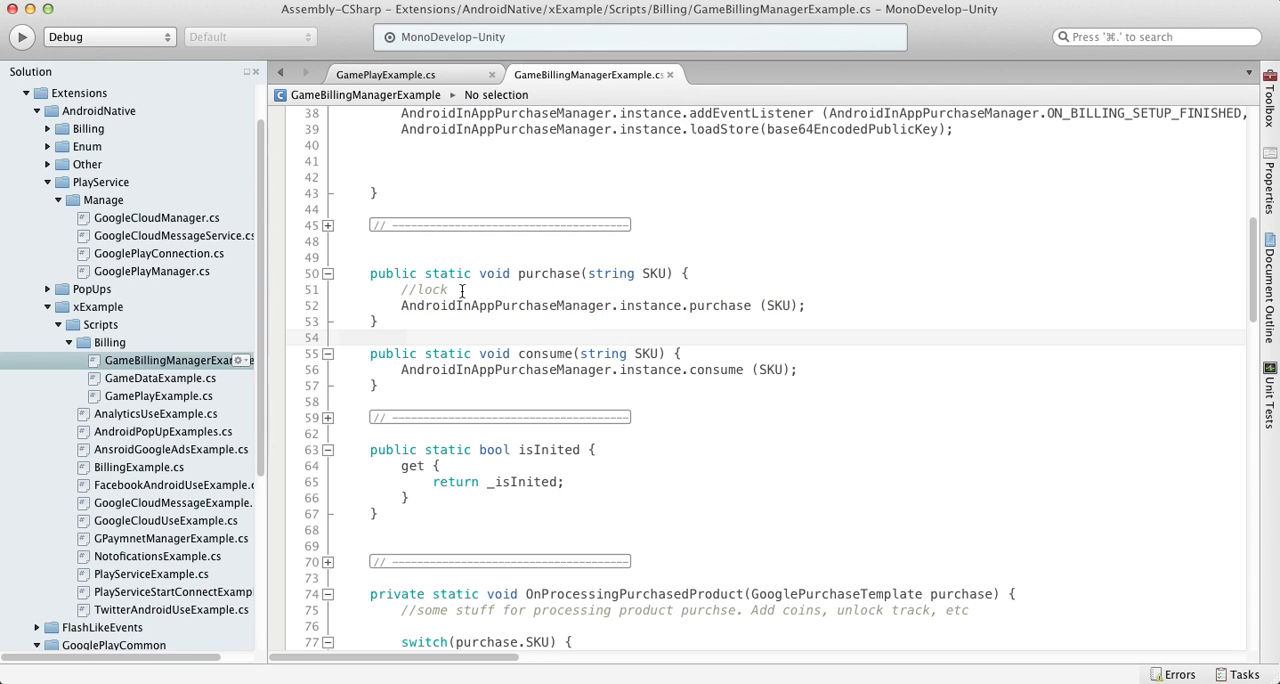
{"action": "left_click", "coordinate": [488, 304]}
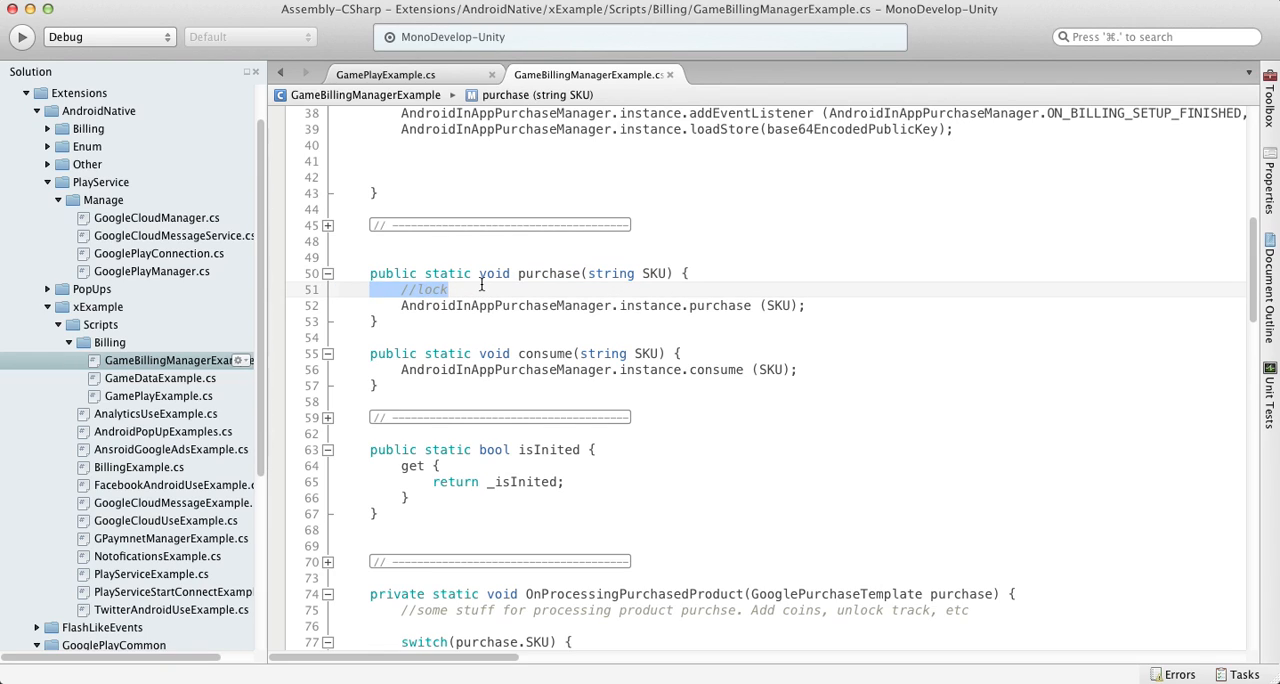
{"action": "left_click", "coordinate": [450, 288]}
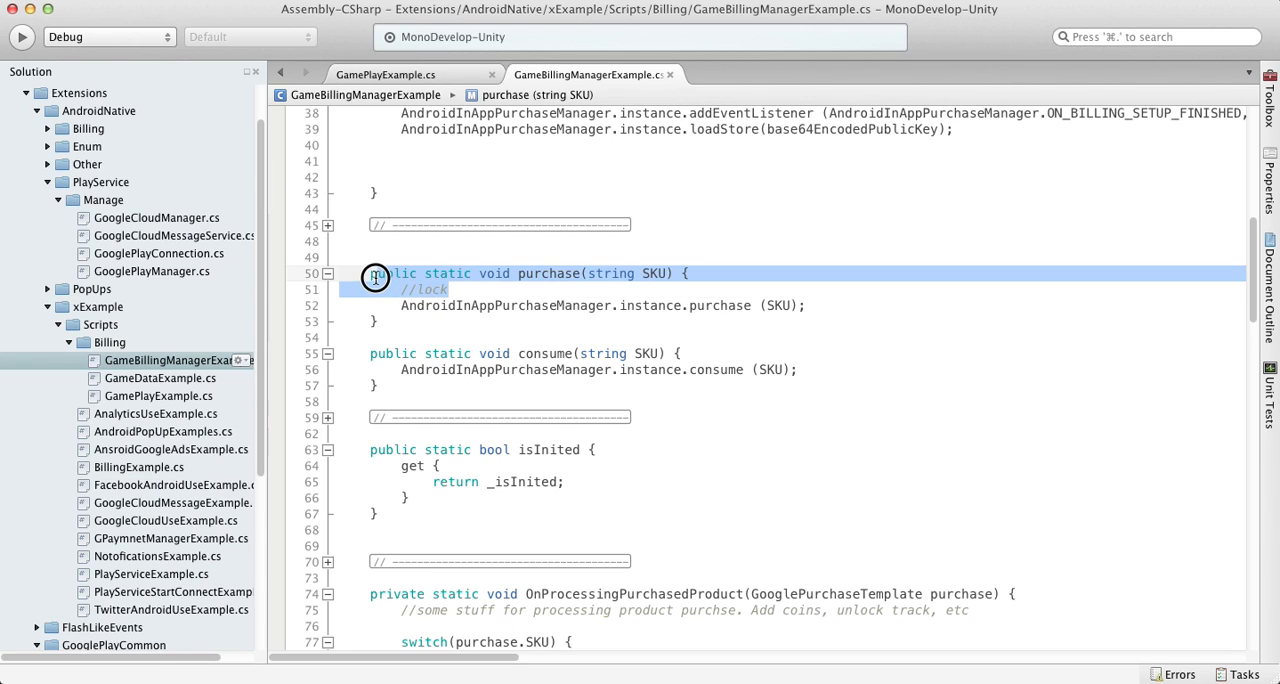
{"action": "left_click", "coordinate": [488, 304]}
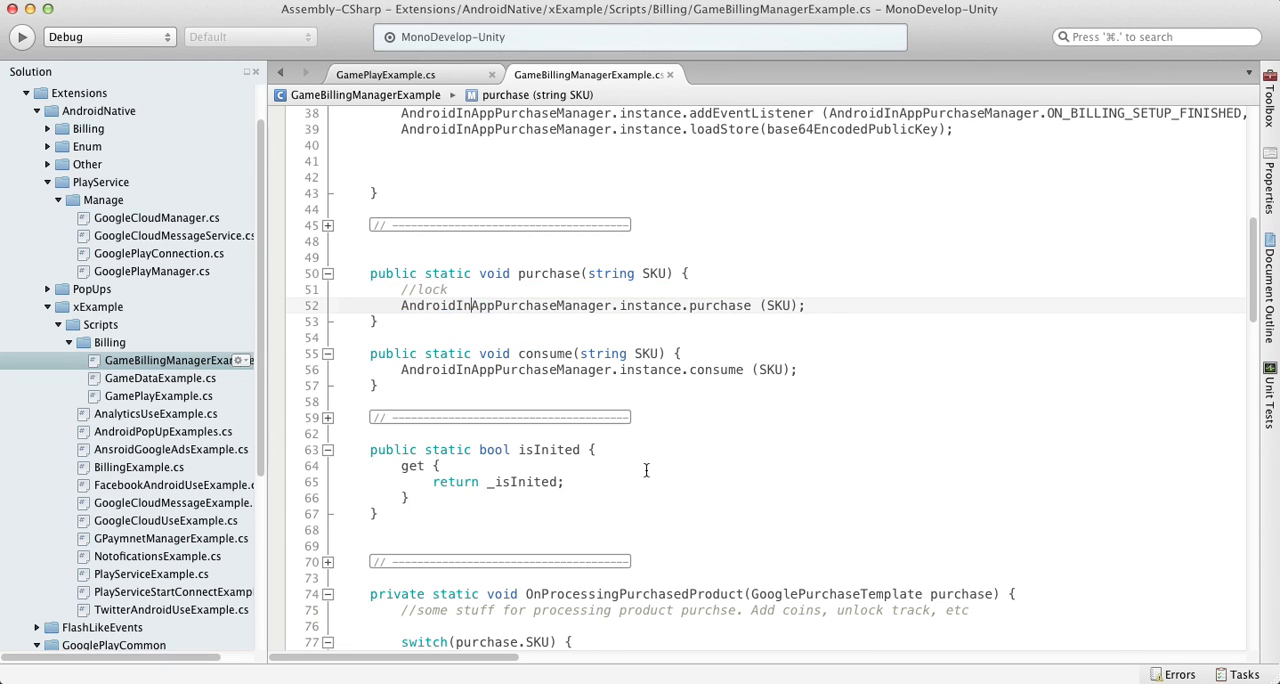
- Scroll up to init and look over the addEventListener registrations
{"action": "scroll", "scroll_direction": "up", "scroll_amount": 3}
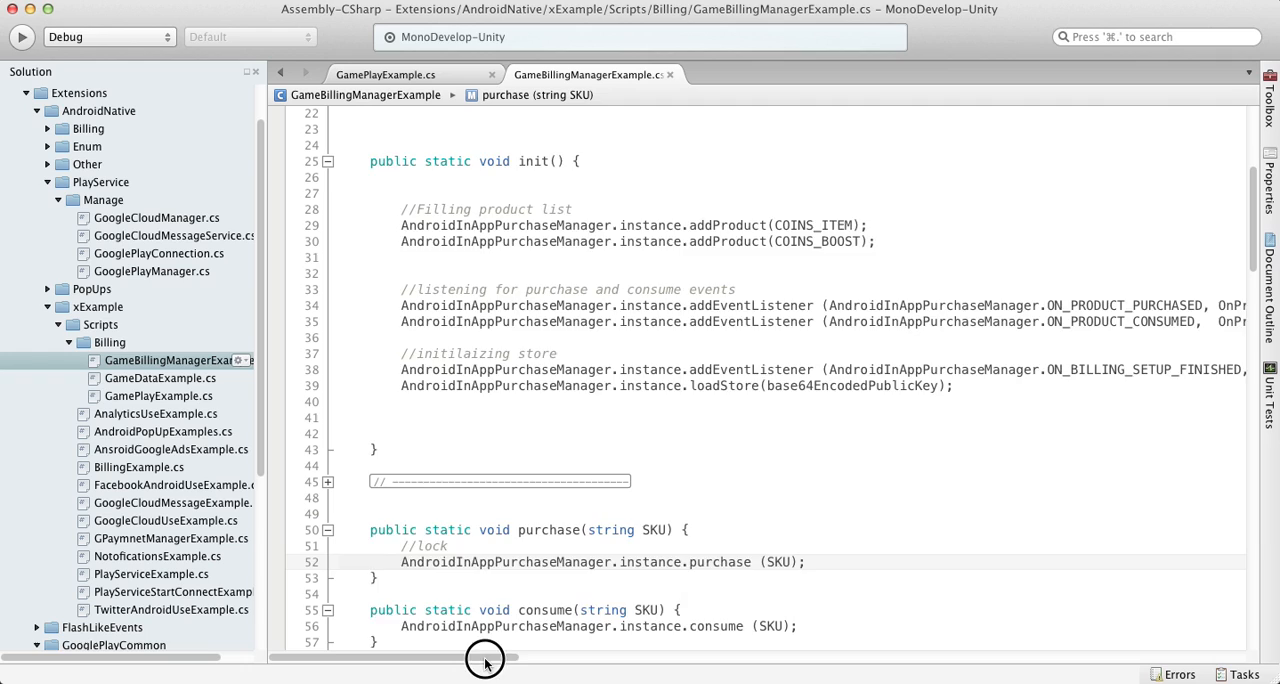
{"action": "left_click_drag", "start_coordinate": [484, 658], "coordinate": [628, 658]}
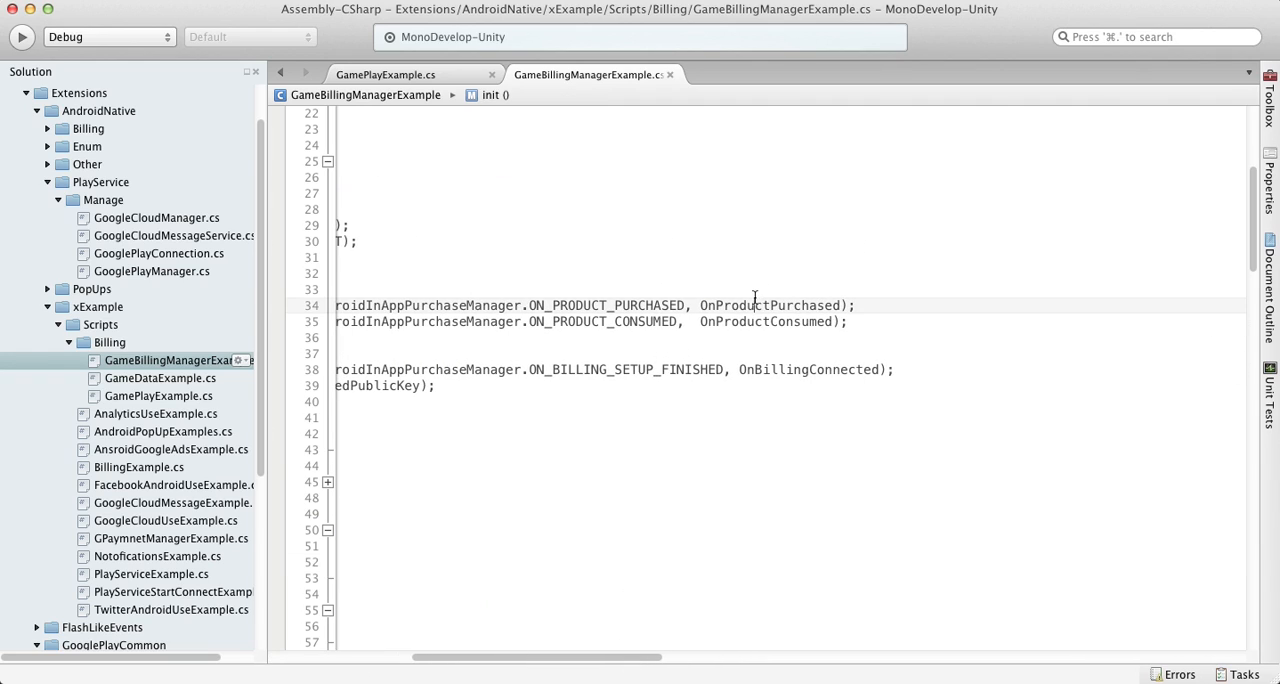
- Go to the OnProductPurchased handler declaration and look over its BillingResult parameter
{"action": "right_click", "coordinate": [756, 304]}
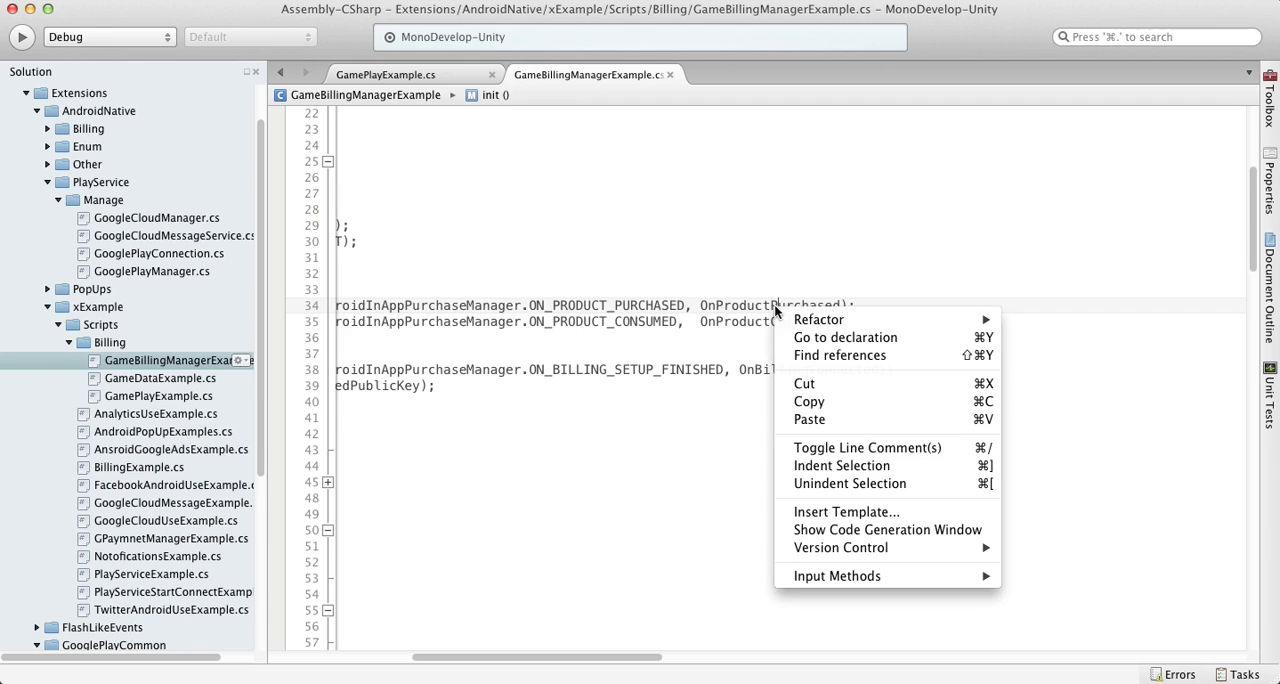
{"action": "left_click", "coordinate": [844, 336]}
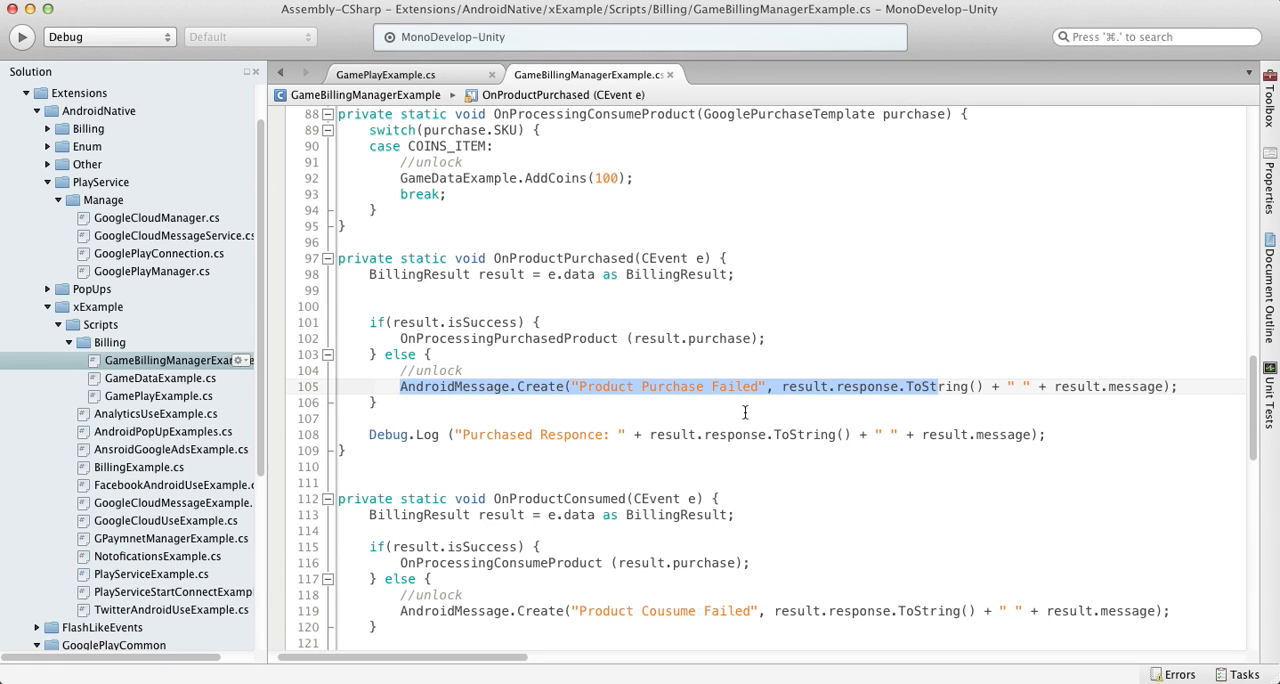
{"action": "scroll", "scroll_direction": "up", "scroll_amount": 3}
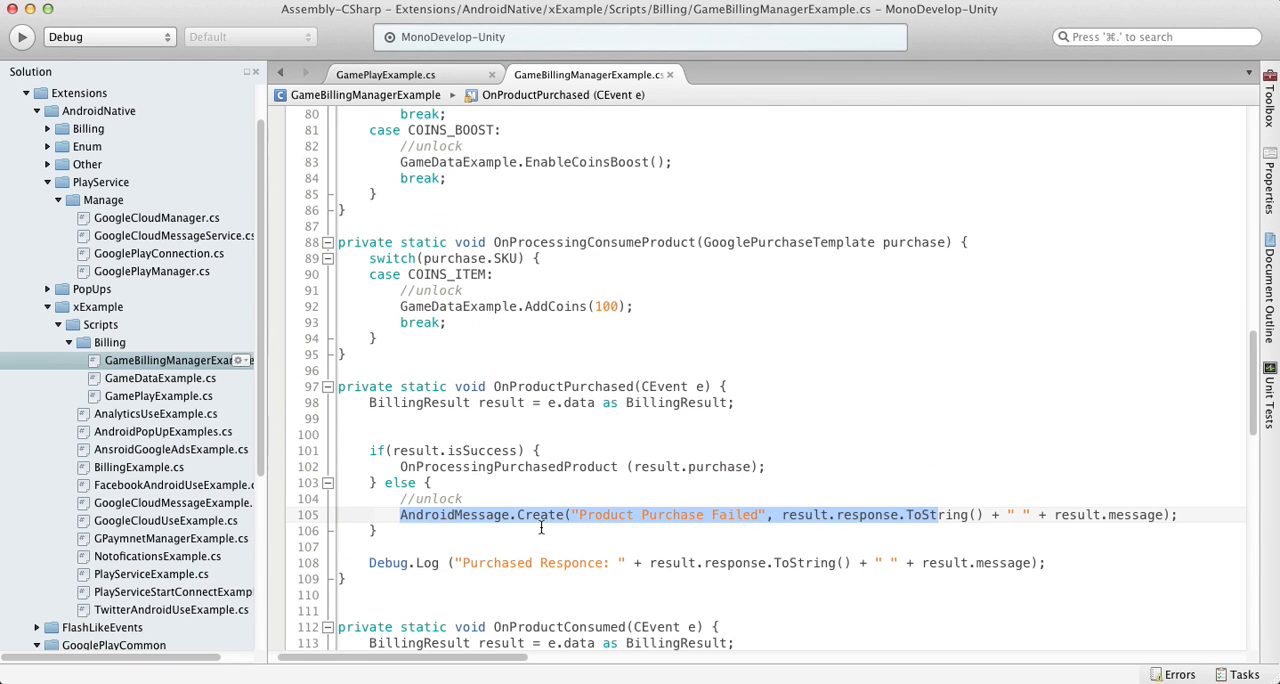
{"action": "mouse_move", "coordinate": [544, 568]}
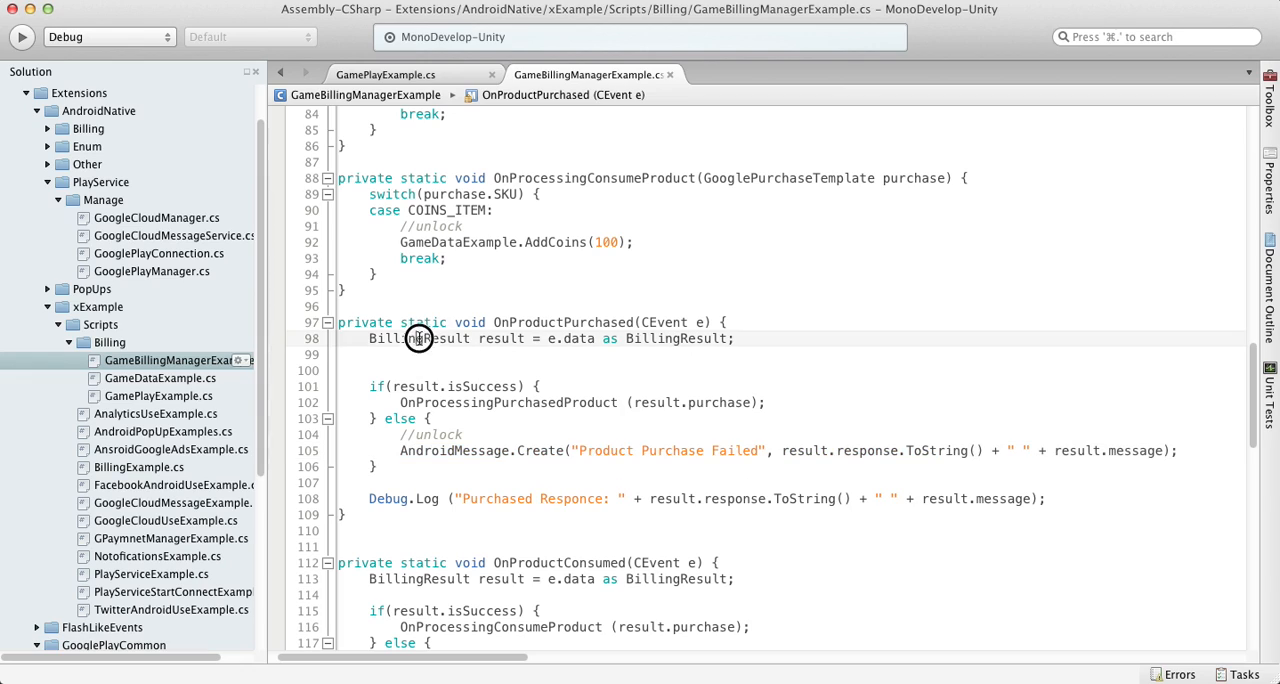
{"action": "double_click", "coordinate": [418, 338]}
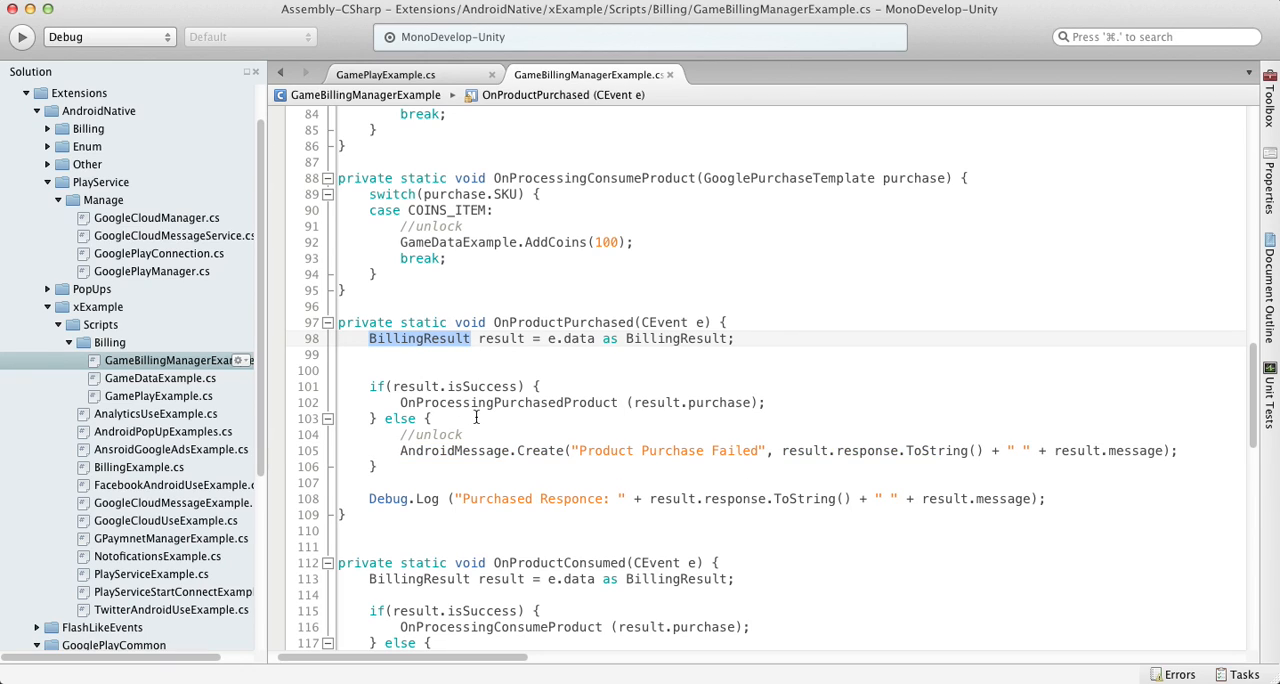
{"action": "mouse_move", "coordinate": [470, 424]}
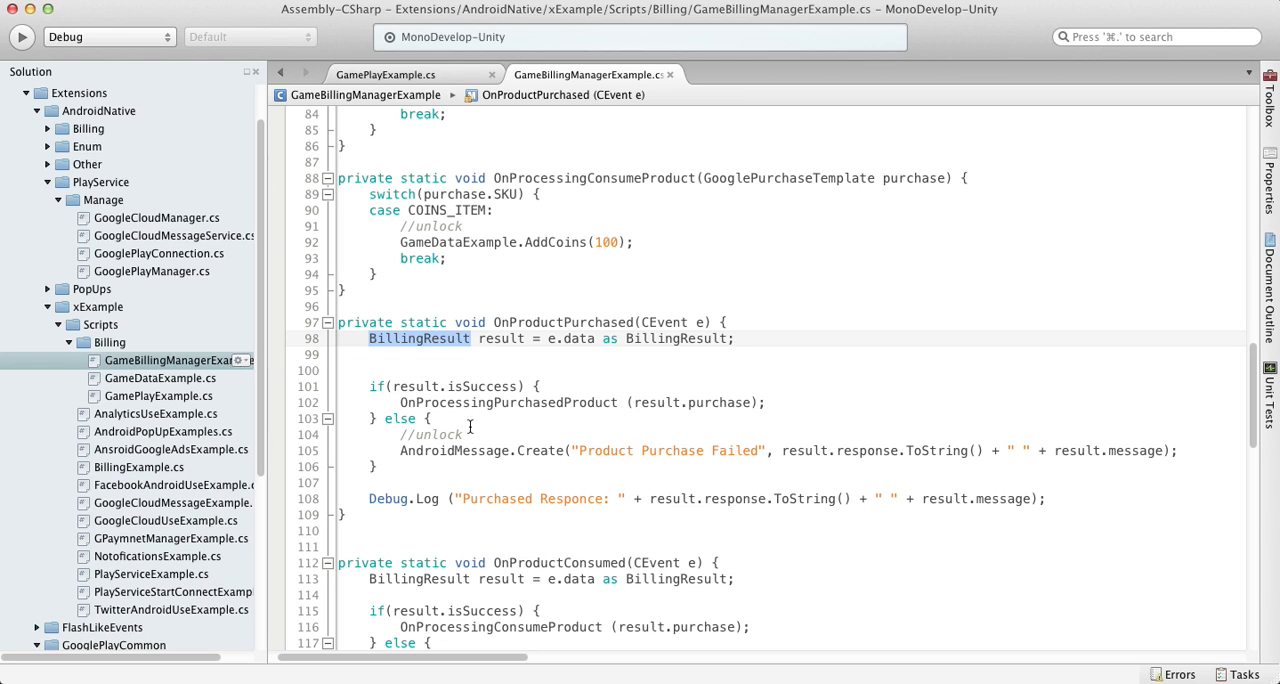
{"action": "left_click", "coordinate": [388, 386]}
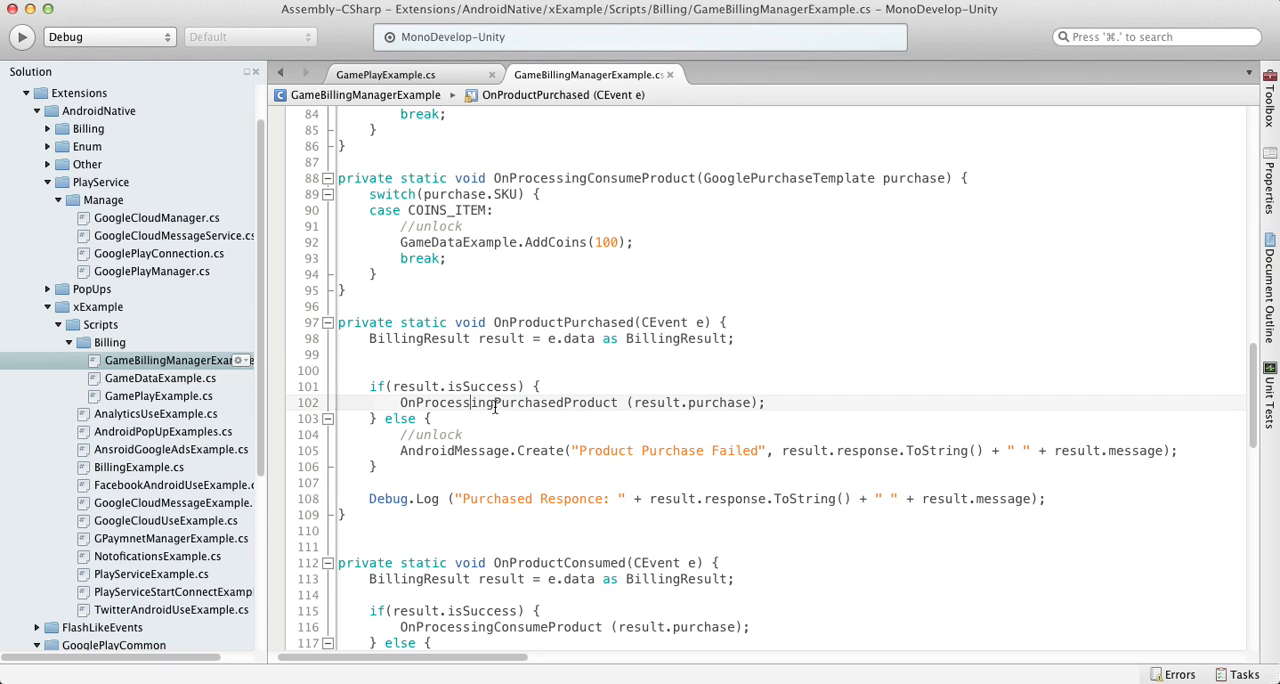
- Go to the OnProcessingPurchasedProduct declaration handling COINS_ITEM and COINS_BOOST
{"action": "right_click", "coordinate": [464, 402]}
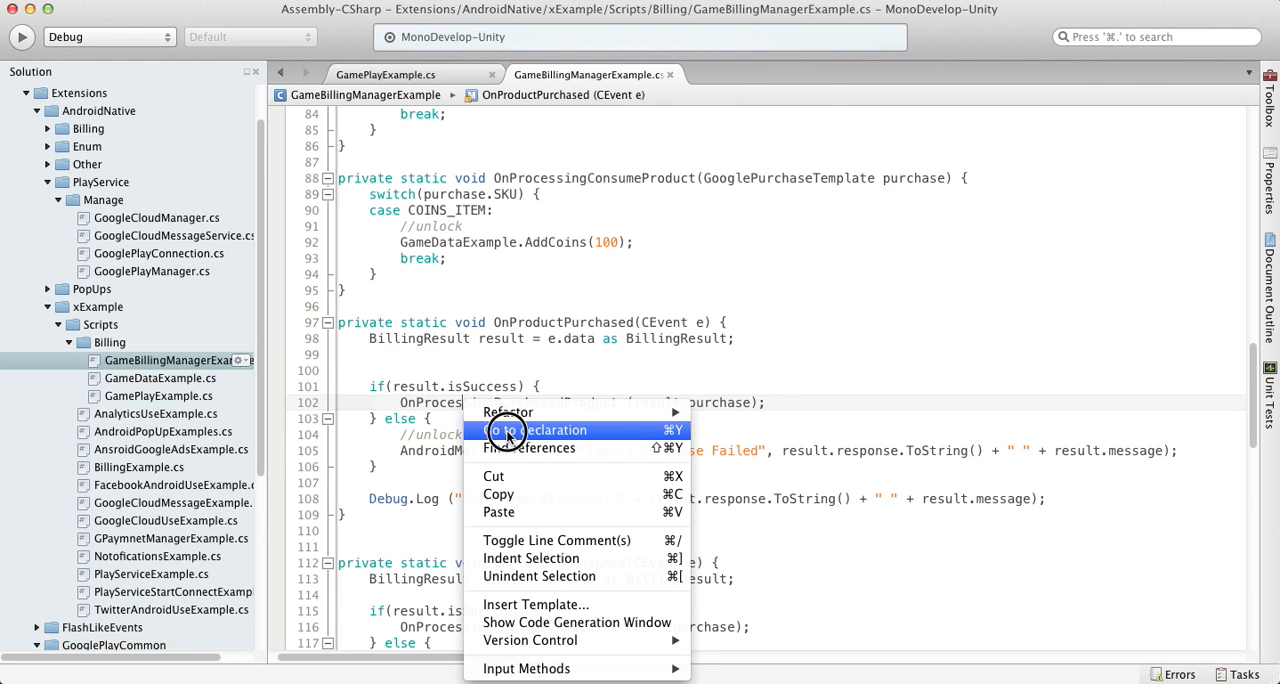
{"action": "left_click", "coordinate": [548, 430]}
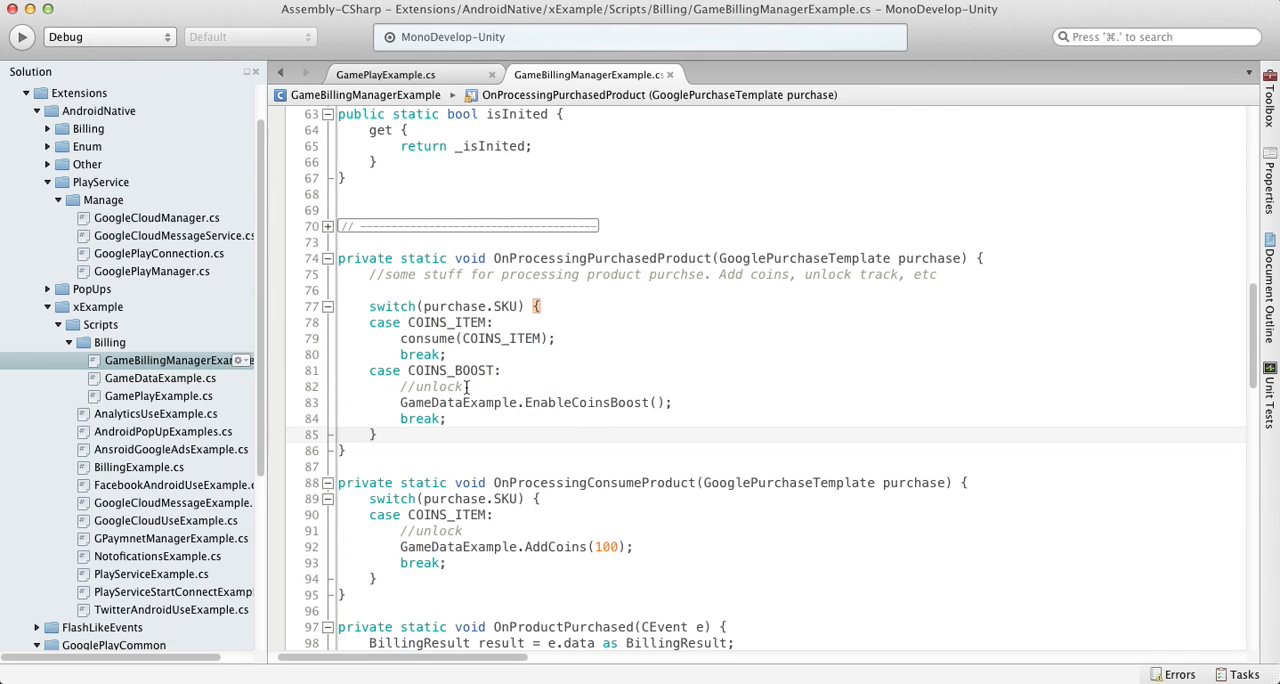
{"action": "double_click", "coordinate": [450, 370]}
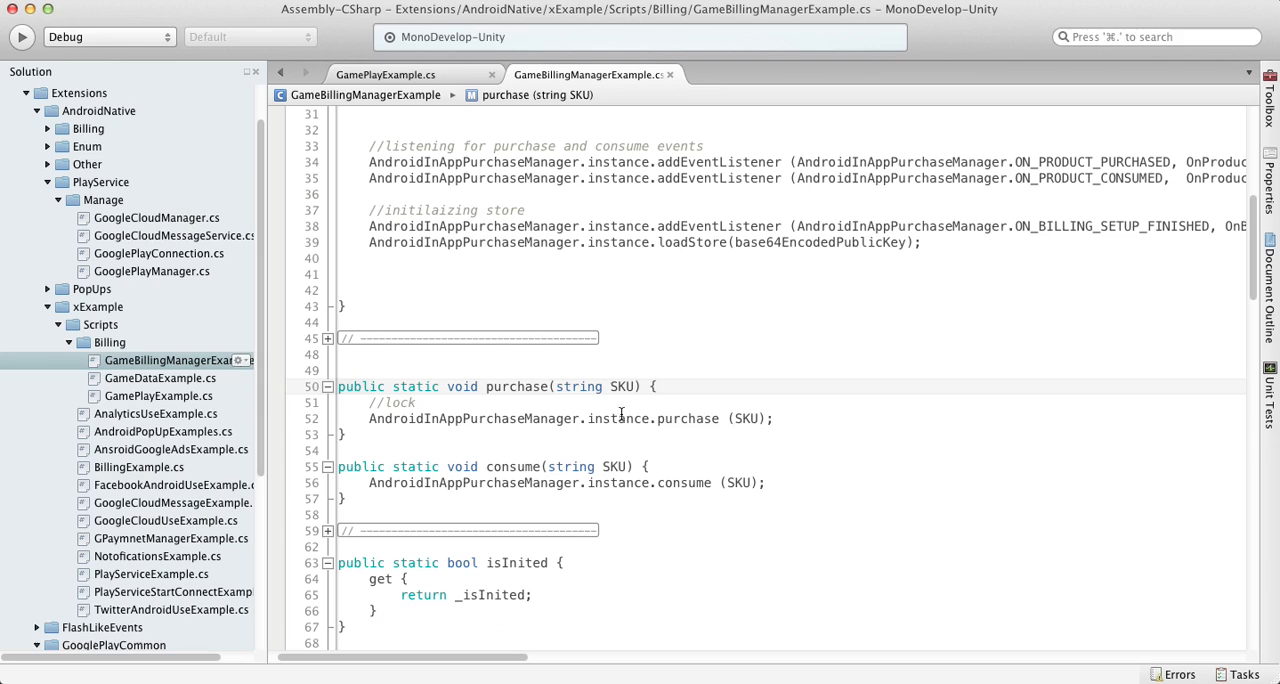
{"action": "double_click", "coordinate": [474, 418]}
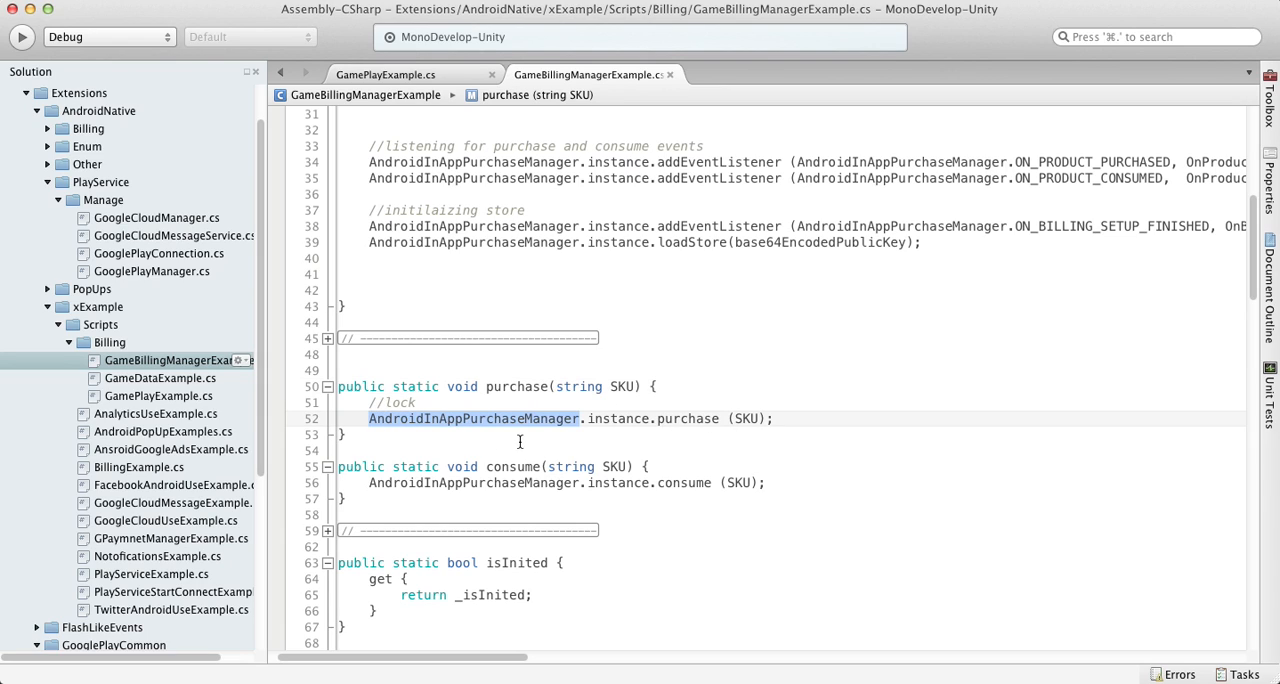
{"action": "mouse_move", "coordinate": [550, 444]}
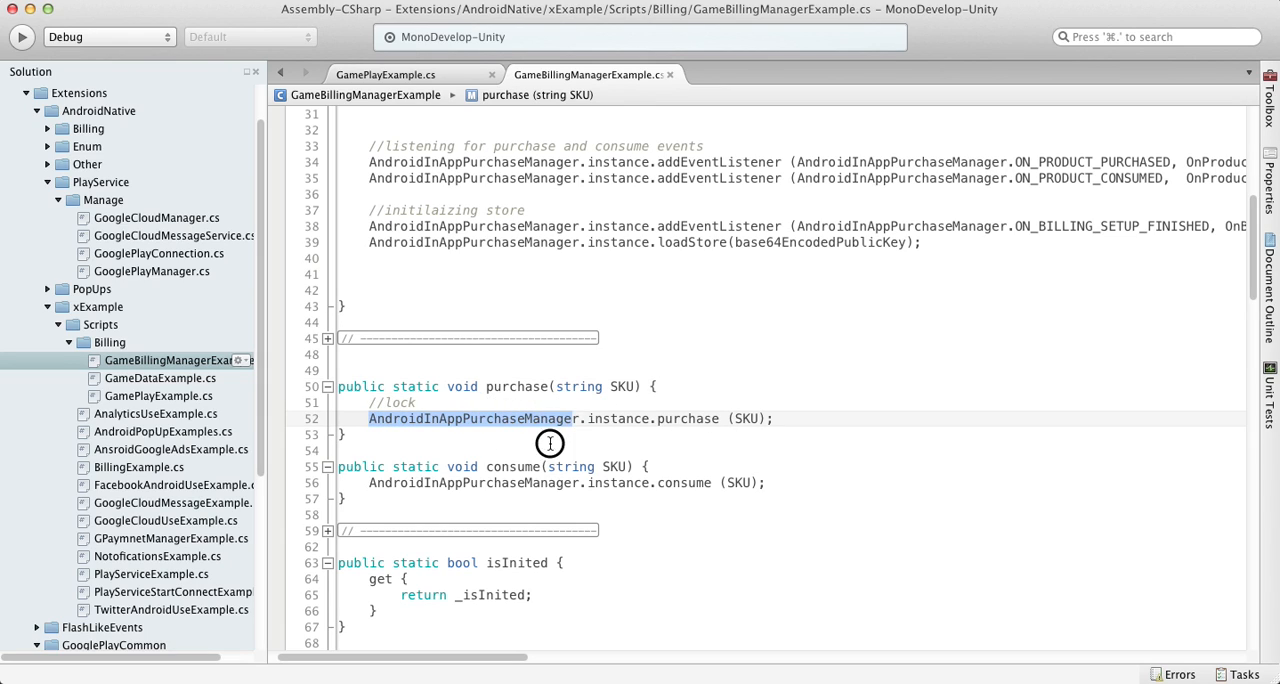
{"action": "left_click", "coordinate": [1044, 354]}
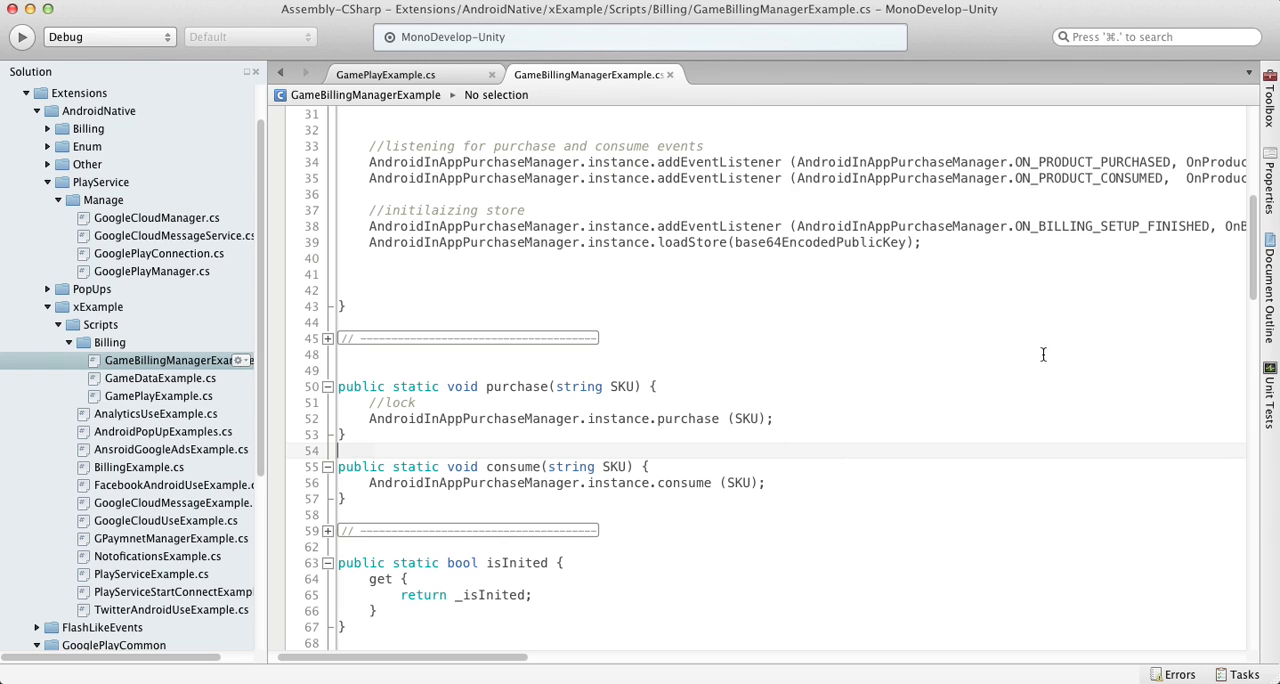
{"action": "scroll", "scroll_direction": "right", "scroll_amount": 3}
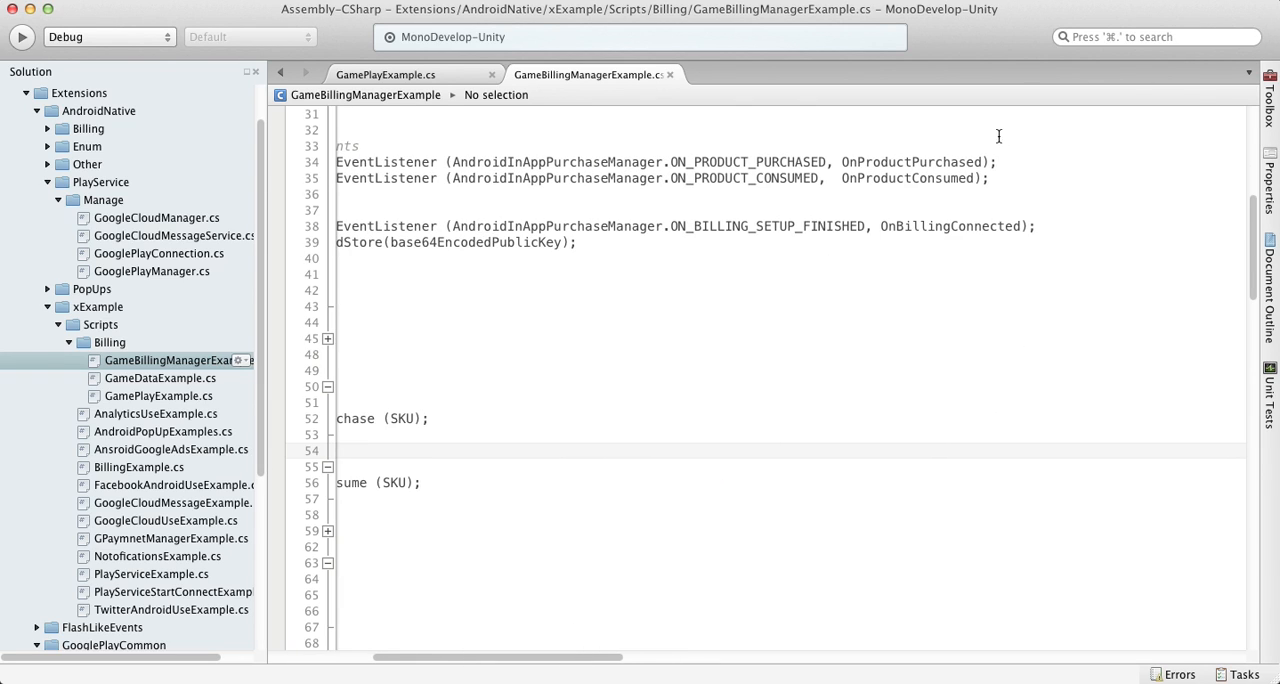
{"action": "scroll", "scroll_direction": "down", "scroll_amount": 3}
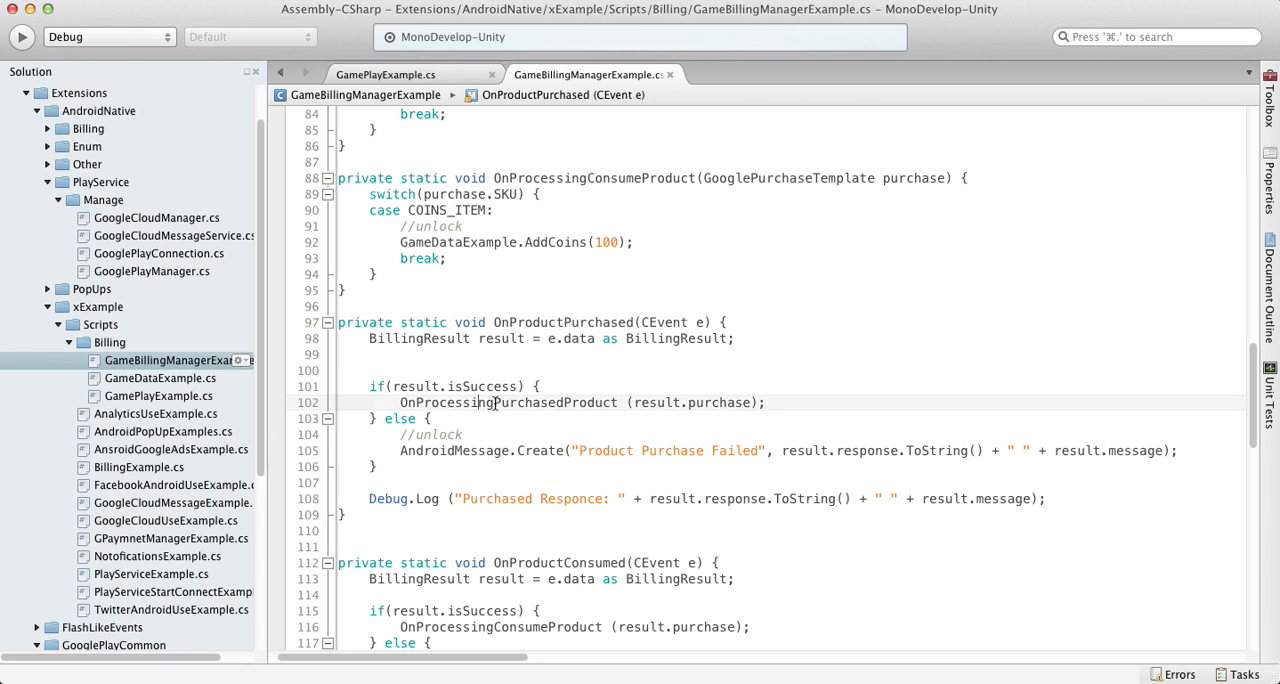
- Go to OnProcessingPurchasedProduct, then follow the consume(COINS_ITEM) call to consume(SKU)
{"action": "right_click", "coordinate": [490, 402]}
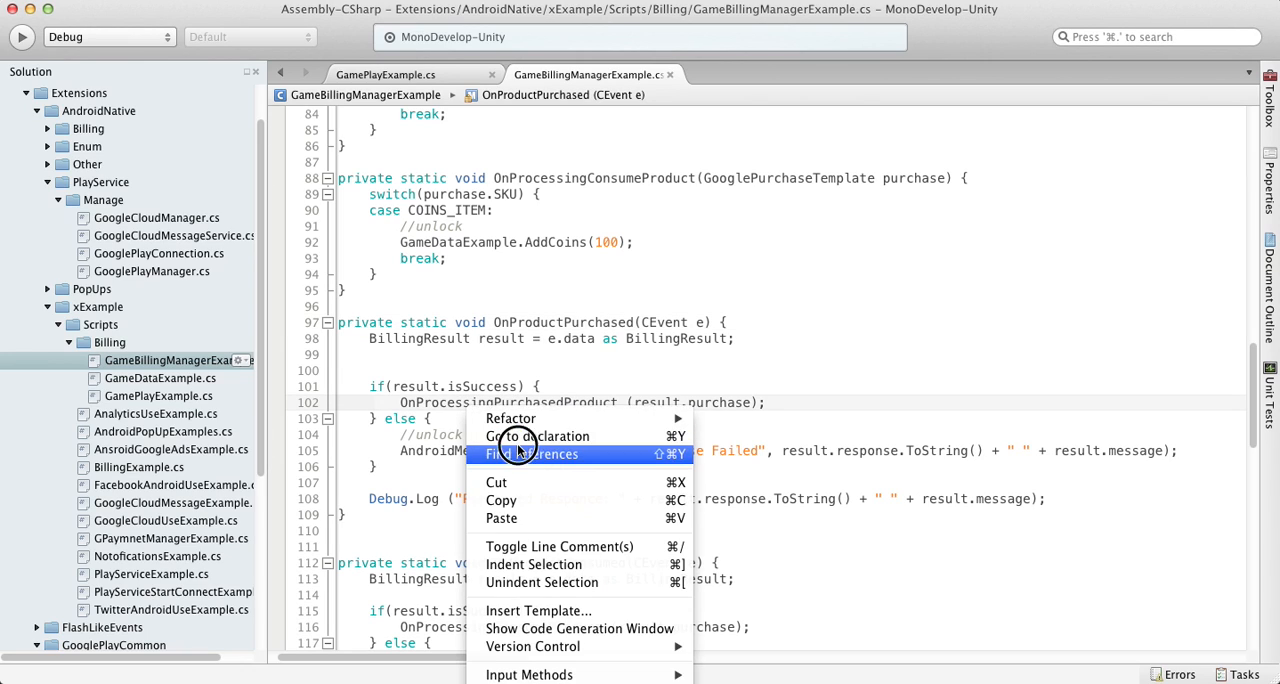
{"action": "left_click", "coordinate": [532, 454]}
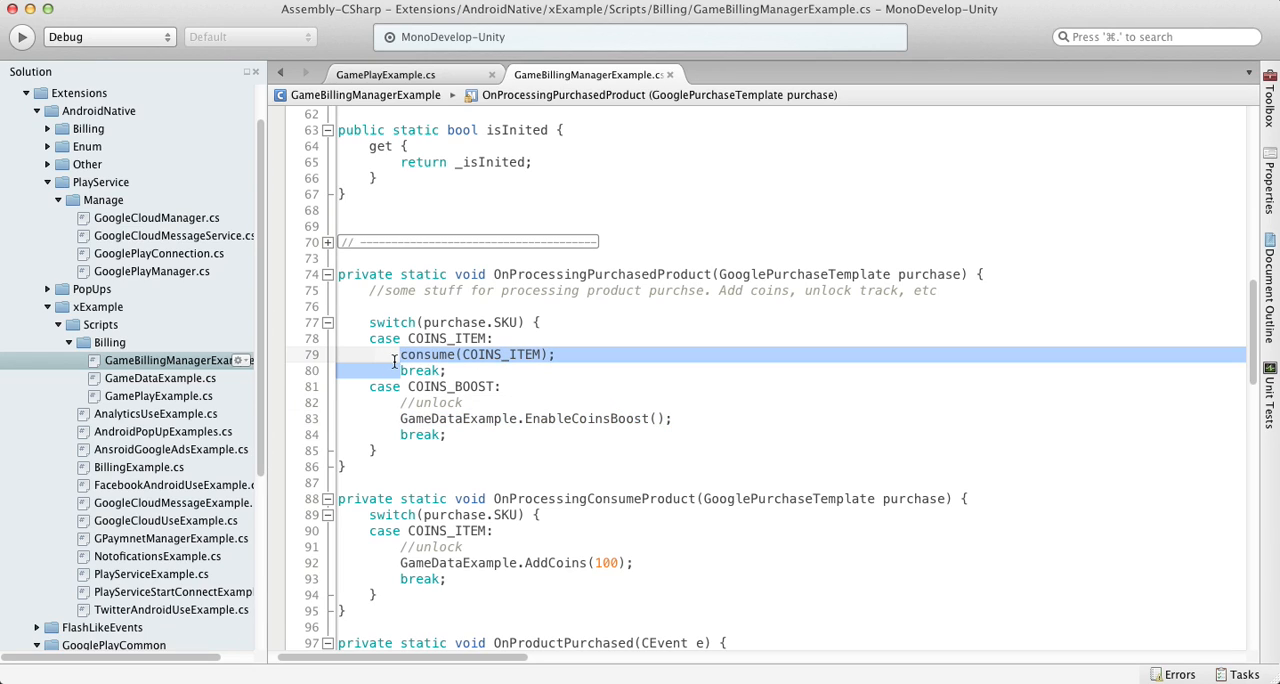
{"action": "left_click", "coordinate": [580, 354]}
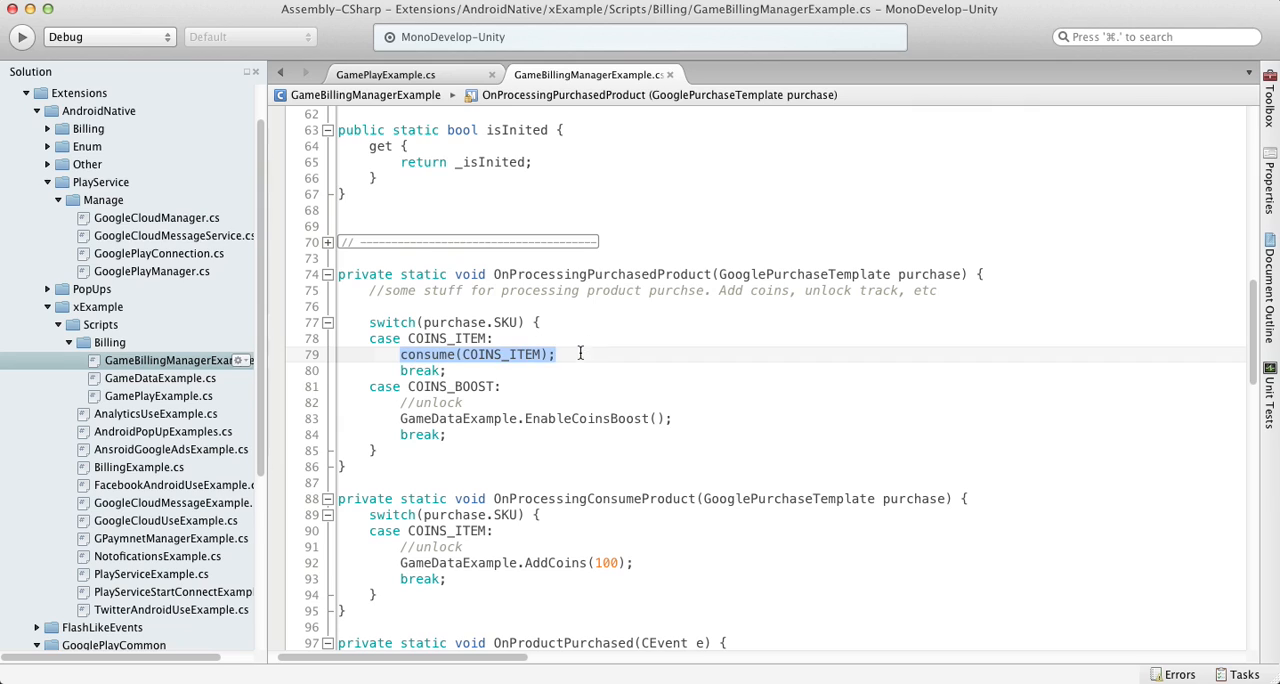
{"action": "left_click", "coordinate": [430, 354]}
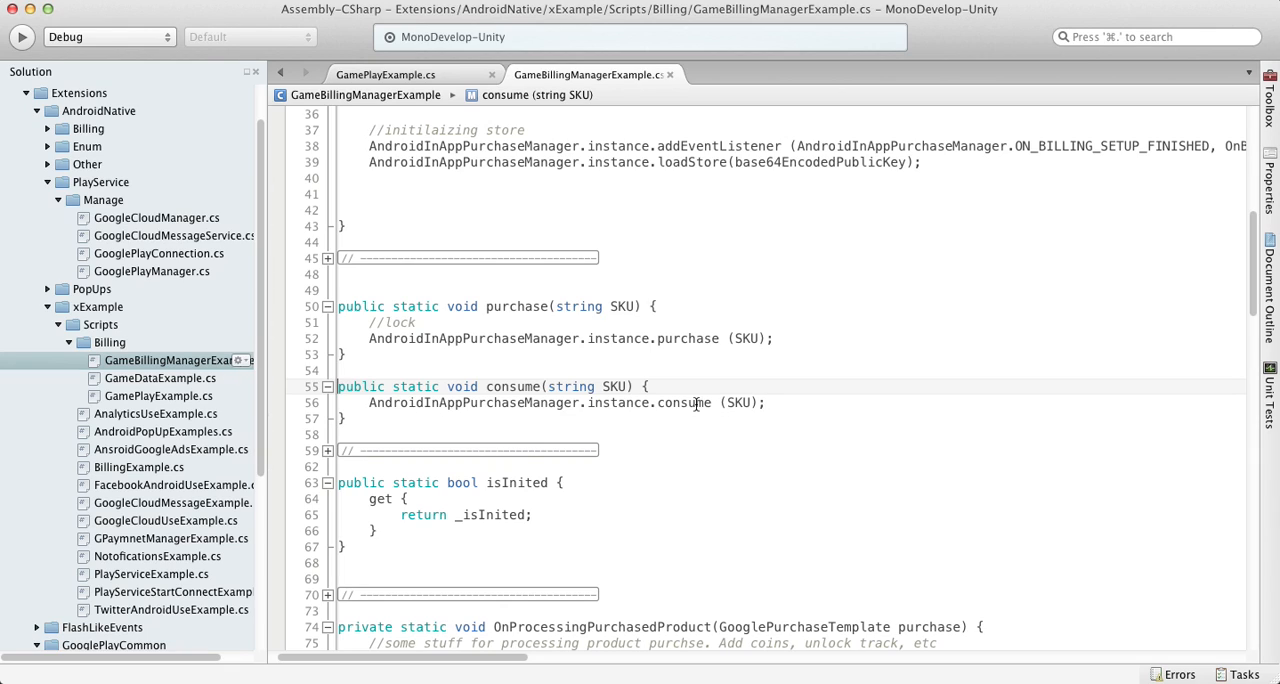
- Select AndroidInAppPurchaseManager, scroll through init's listeners and down to OnProductConsumed
{"action": "double_click", "coordinate": [512, 386]}
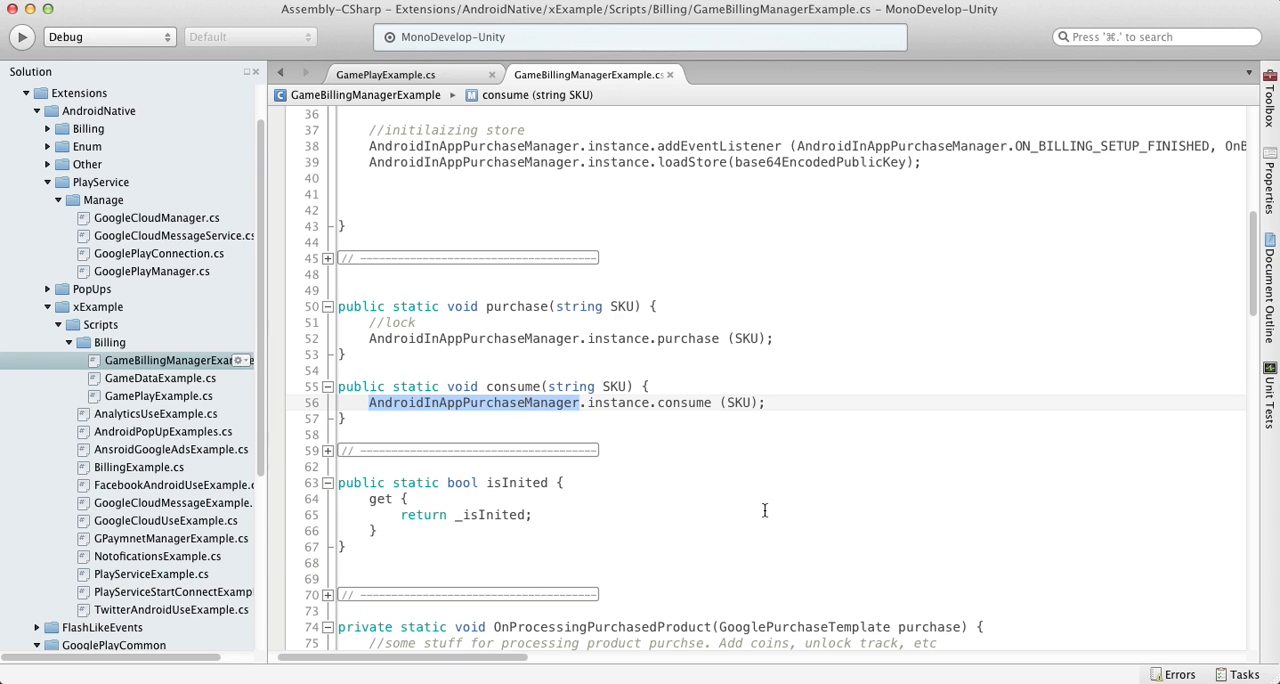
{"action": "scroll", "scroll_direction": "up", "scroll_amount": 3}
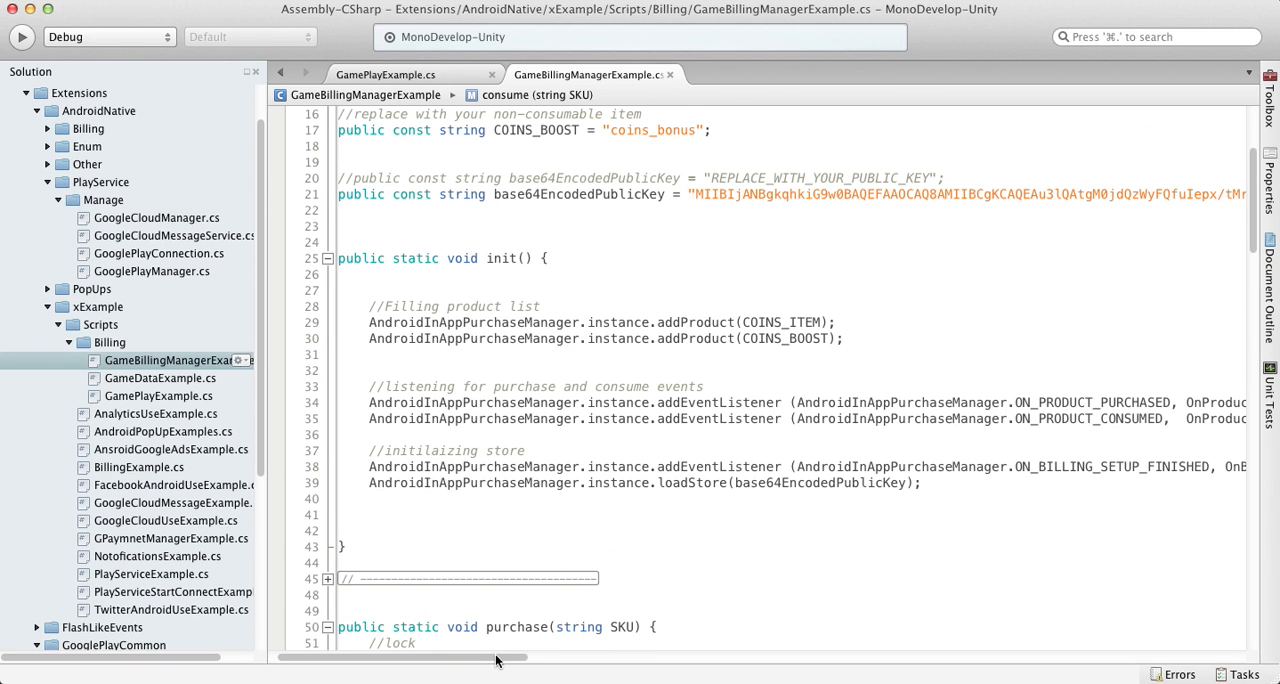
{"action": "scroll", "scroll_direction": "right", "scroll_amount": 3}
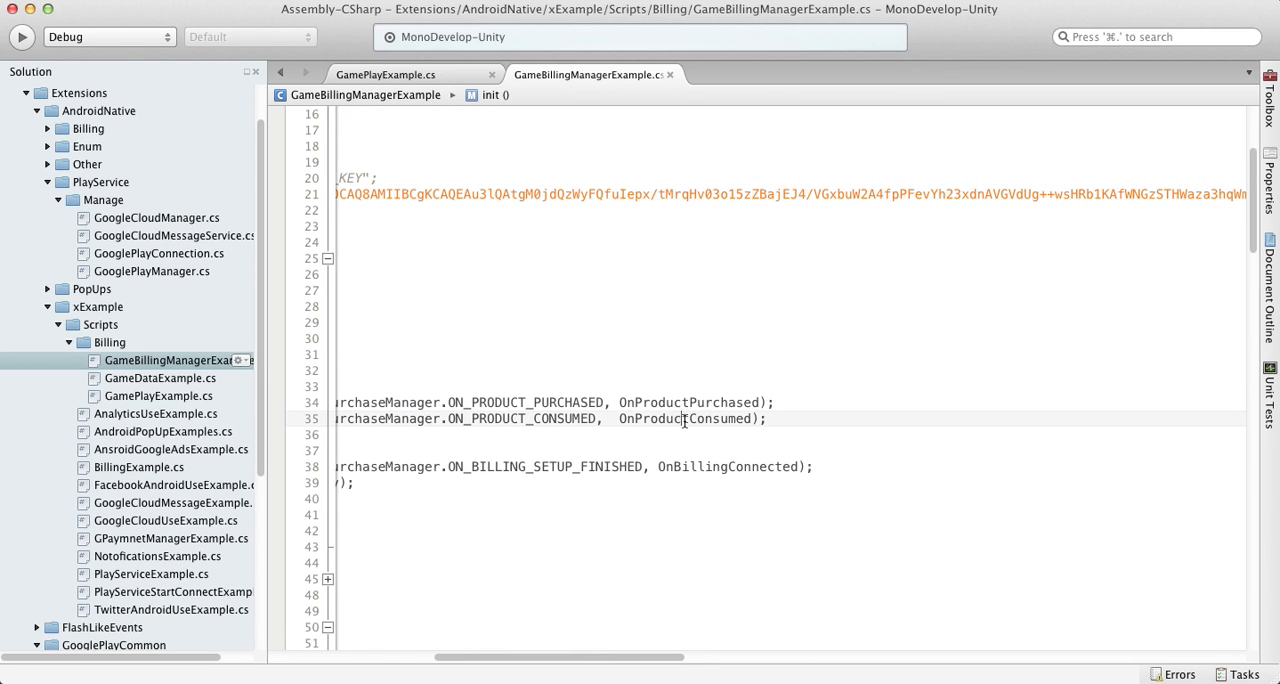
{"action": "scroll", "scroll_direction": "down", "scroll_amount": 3}
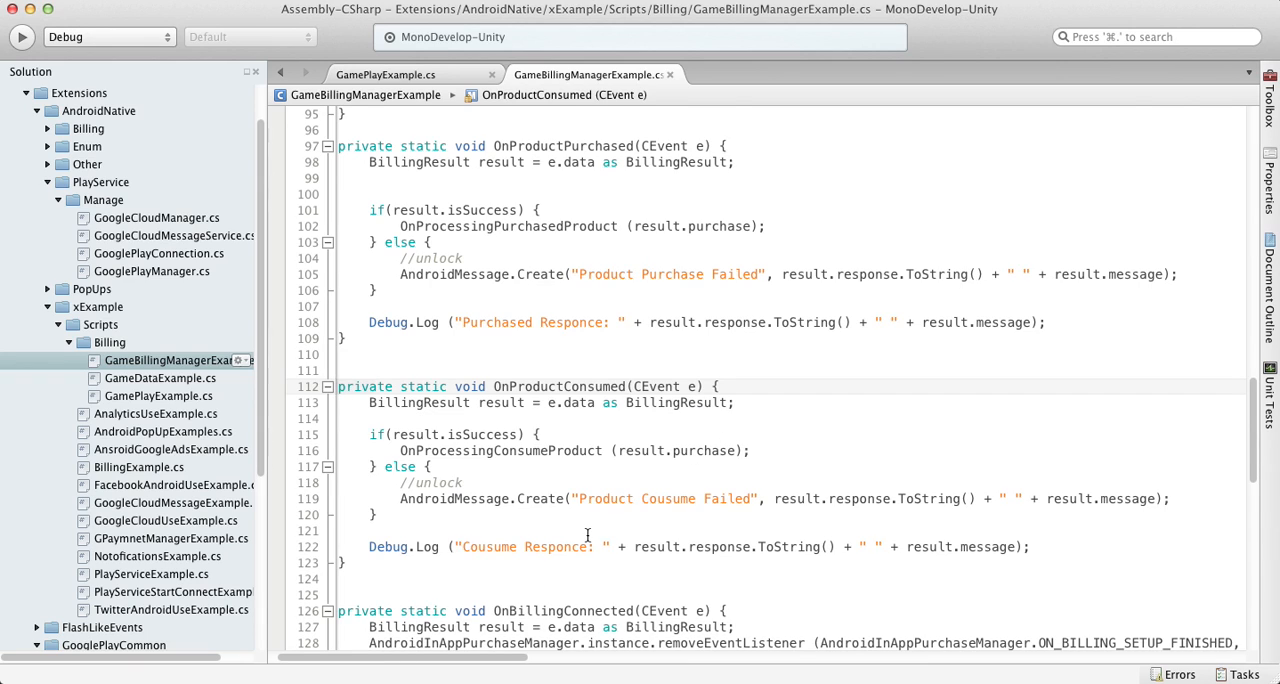
- Review OnProcessingConsumeProduct adding 100 coins, then scroll to OnRetriveProductsFinised
{"action": "scroll", "scroll_direction": "down", "scroll_amount": 3}
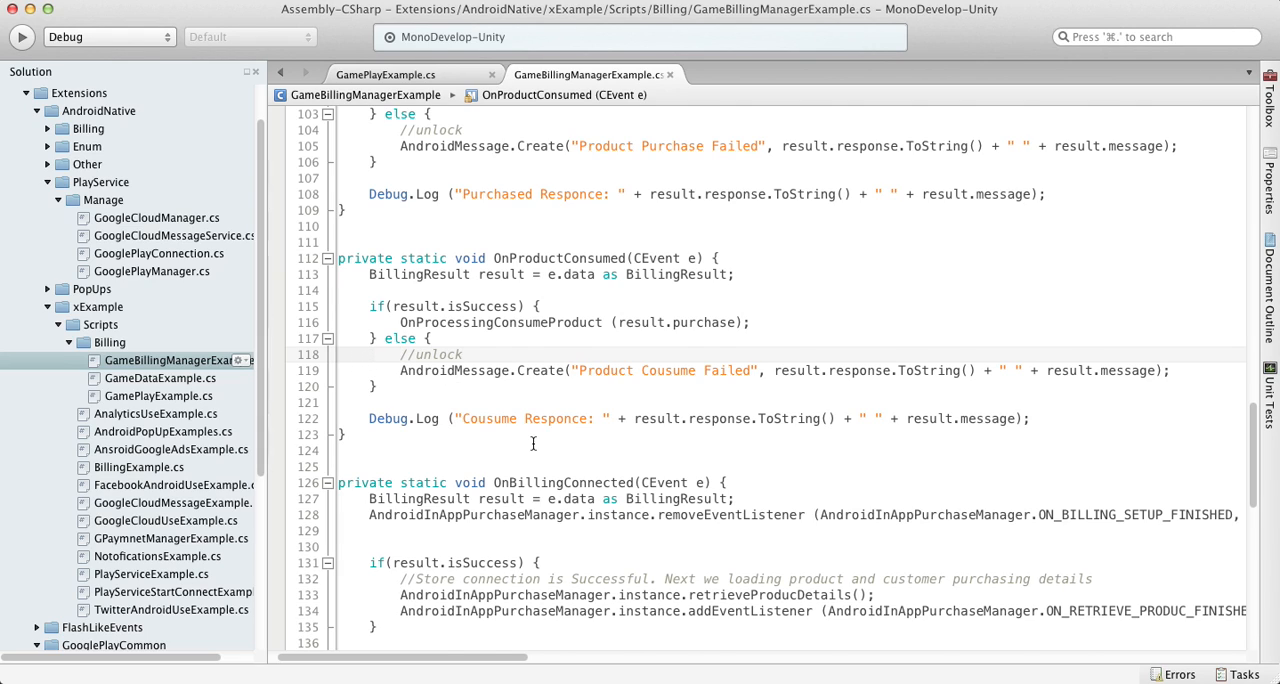
{"action": "scroll", "scroll_direction": "up", "scroll_amount": 3}
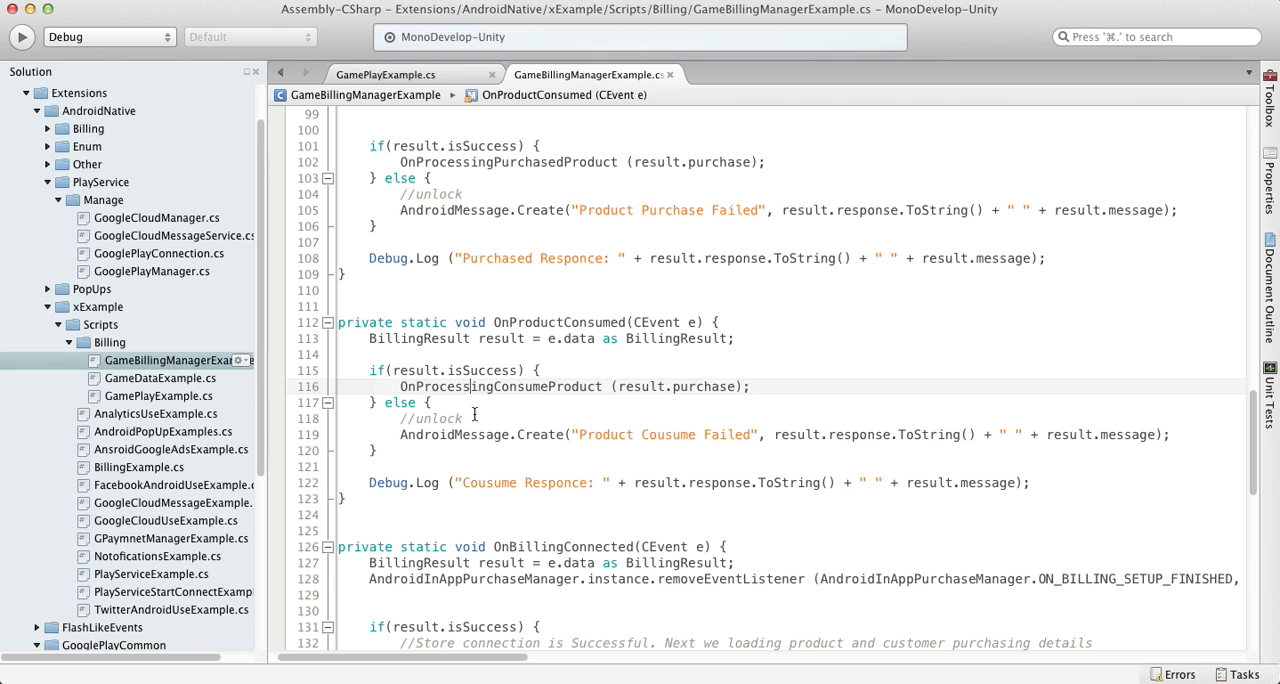
{"action": "left_click", "coordinate": [464, 418]}
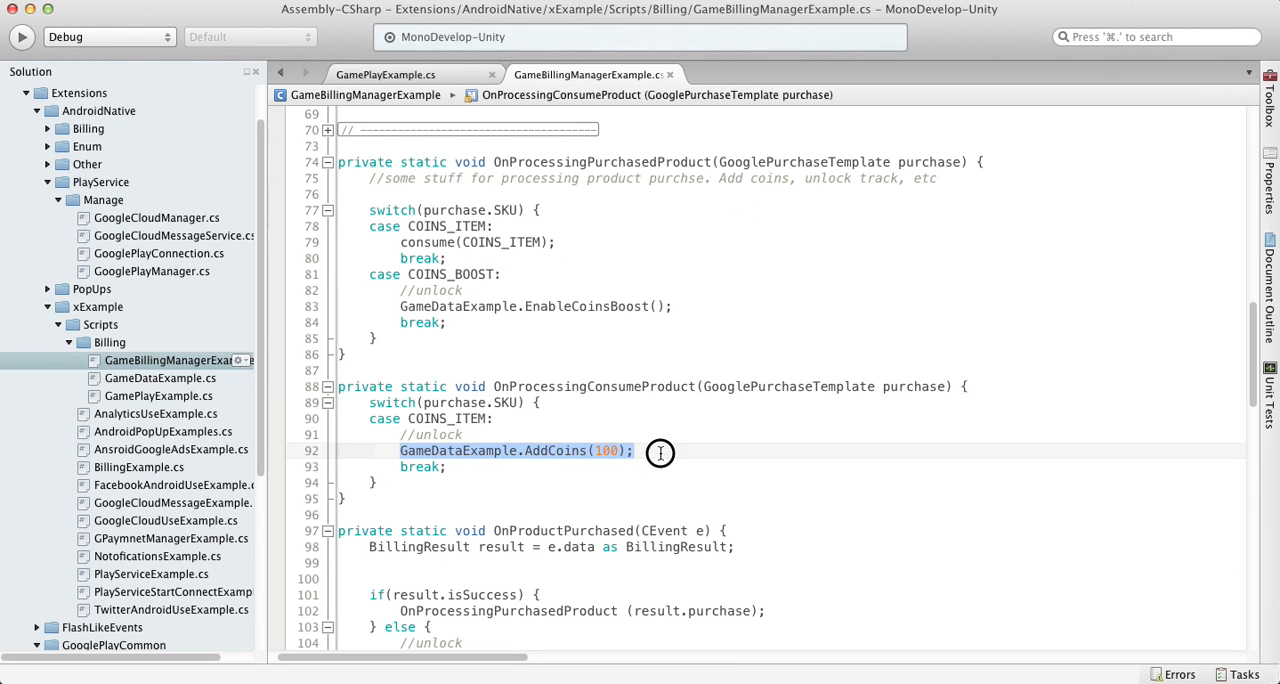
{"action": "scroll", "scroll_direction": "down", "scroll_amount": 3}
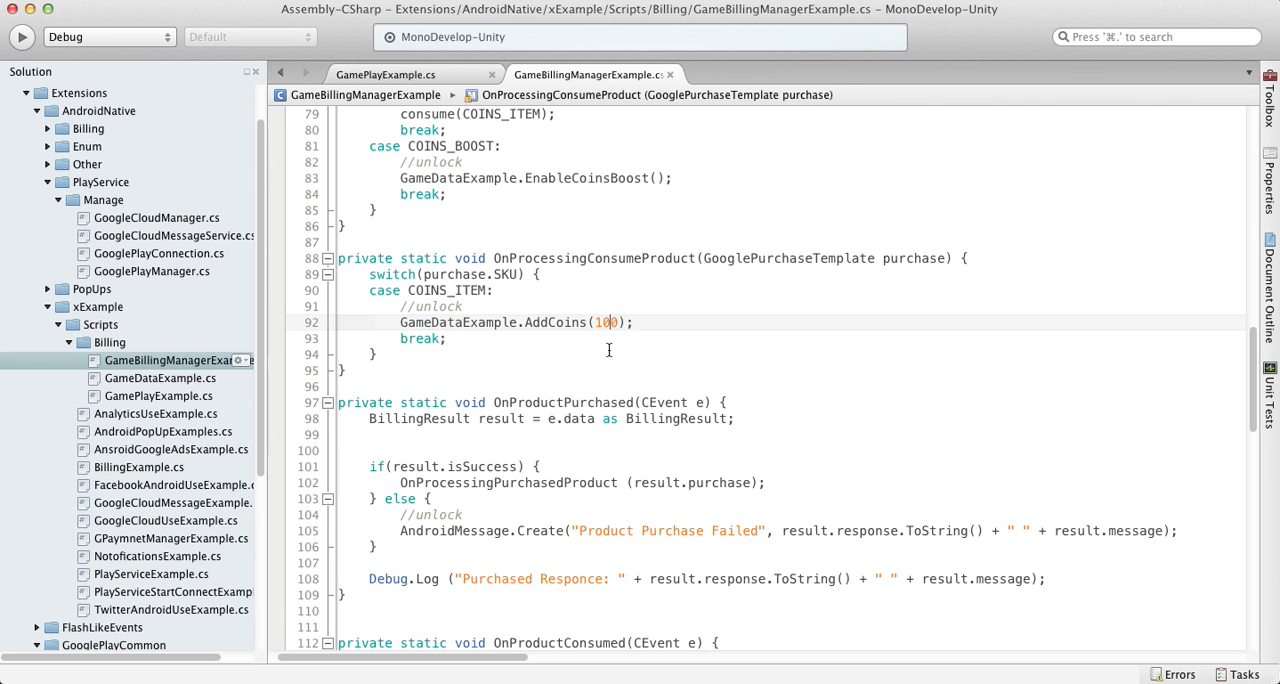
{"action": "scroll", "scroll_direction": "down", "scroll_amount": 3}
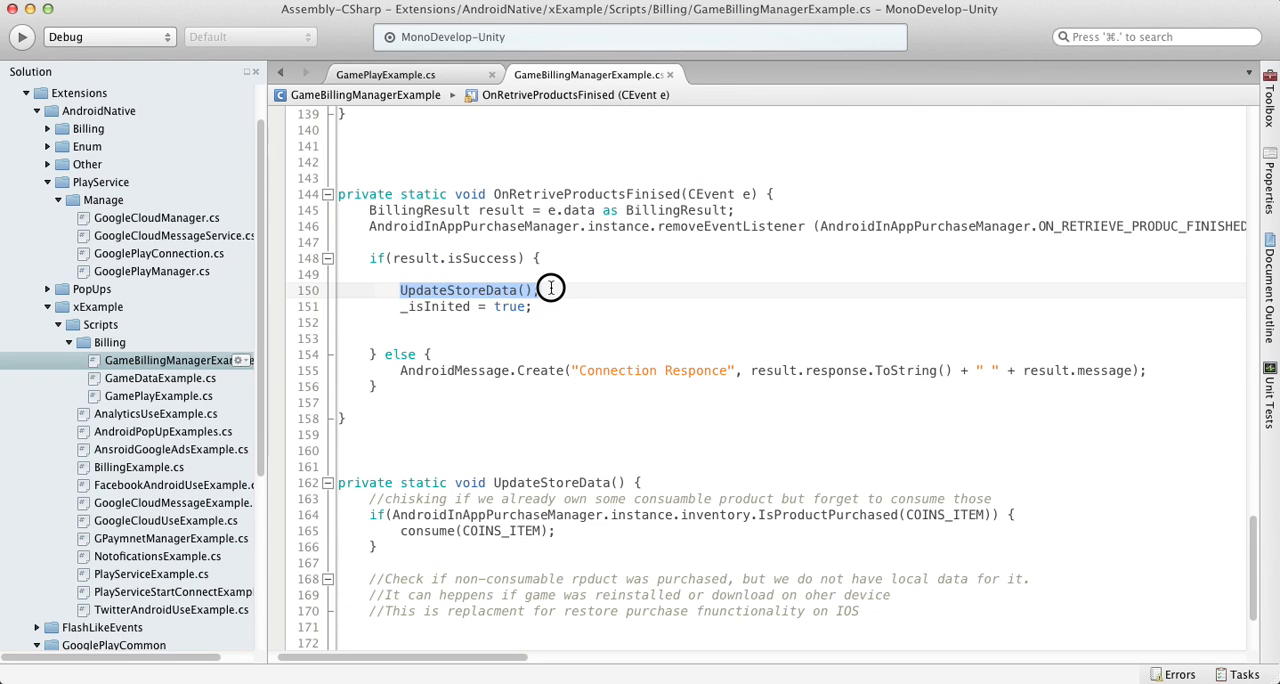
{"action": "mouse_move", "coordinate": [560, 408]}
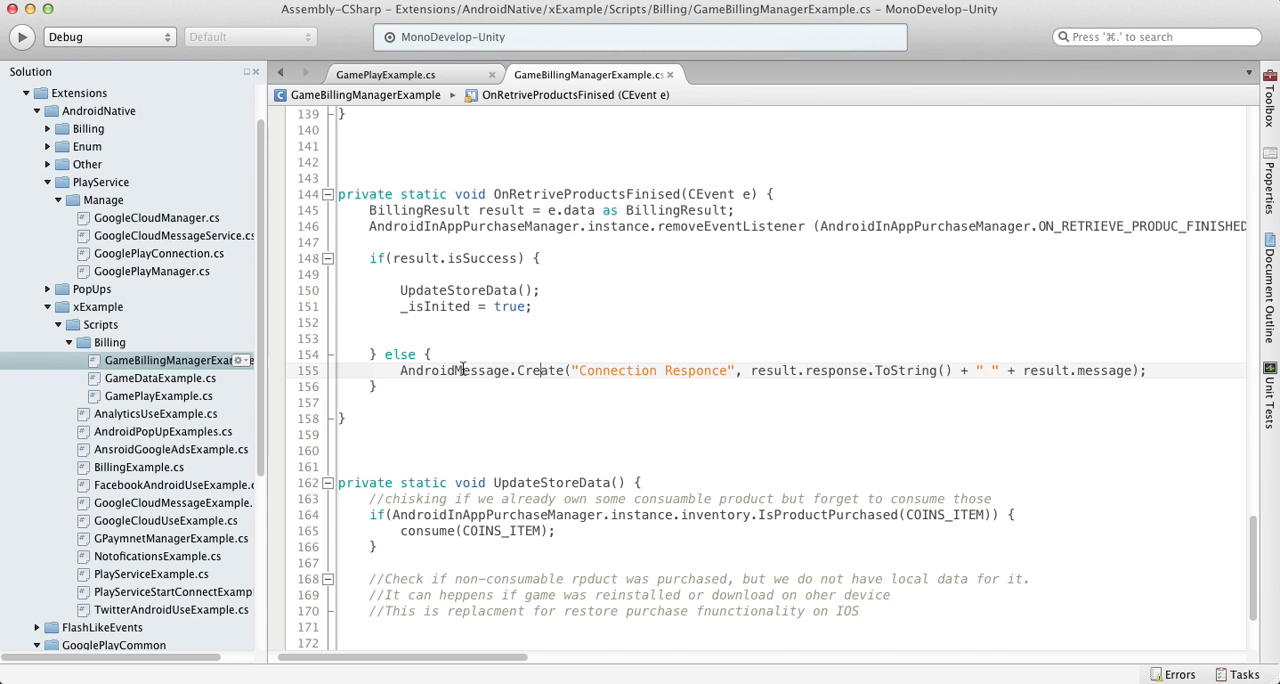
- Jump from OnRetriveProductsFinised to the UpdateStoreData method definition
{"action": "scroll", "scroll_direction": "up", "scroll_amount": 3}
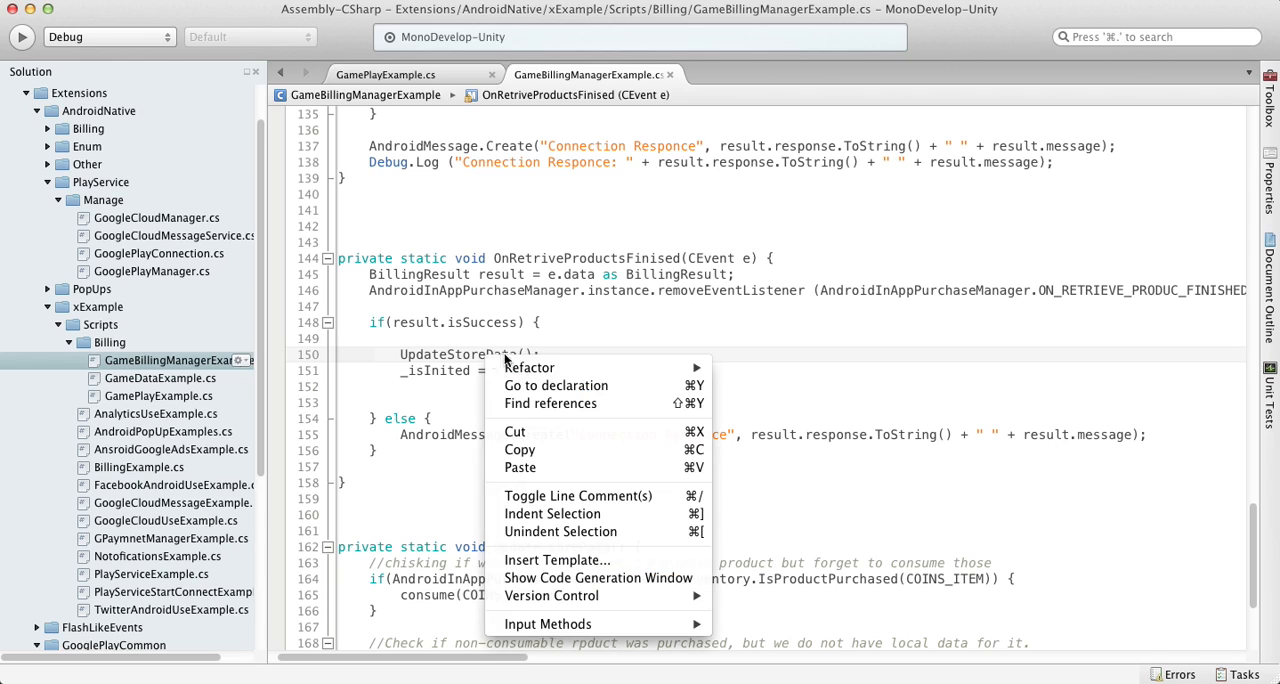
{"action": "left_click", "coordinate": [556, 384]}
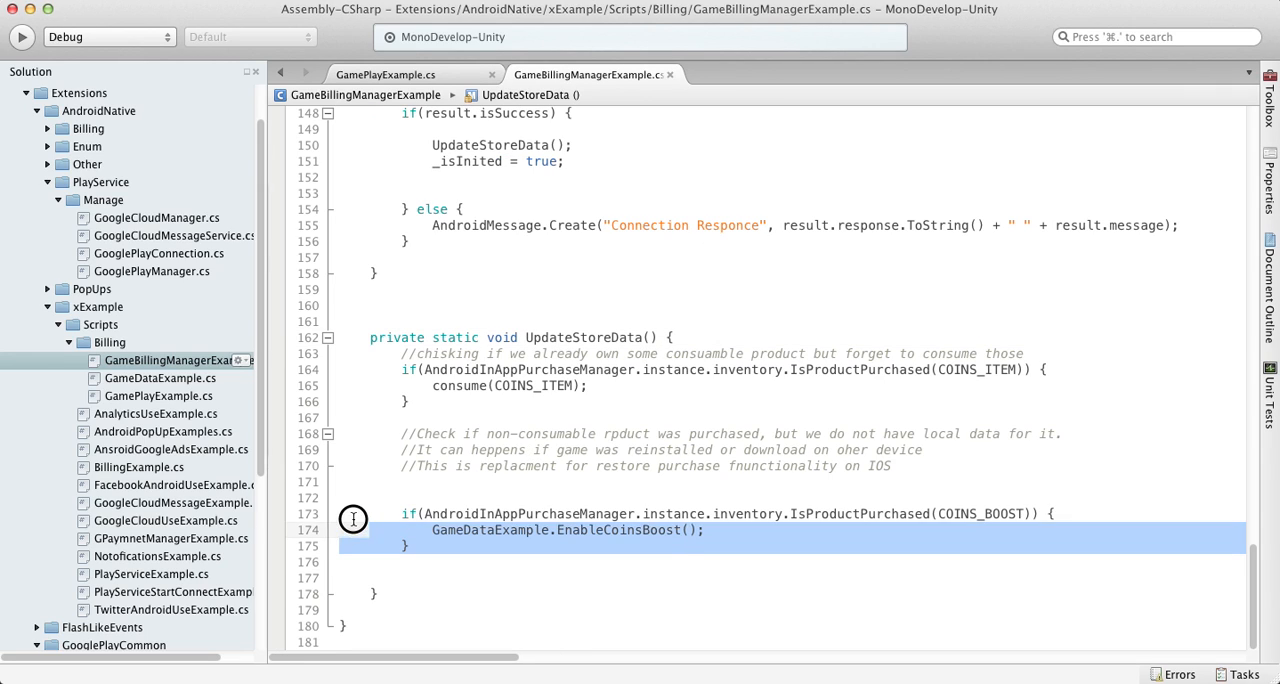
{"action": "left_click", "coordinate": [446, 588]}
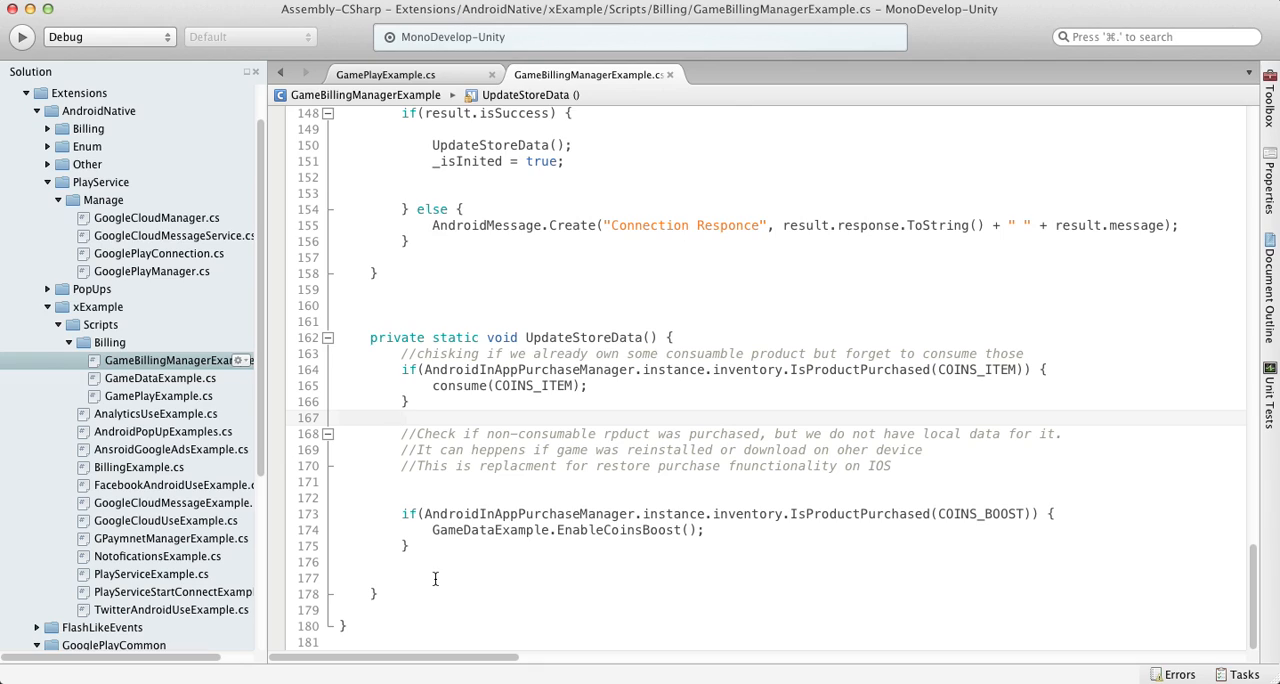
{"action": "mouse_move", "coordinate": [512, 390]}
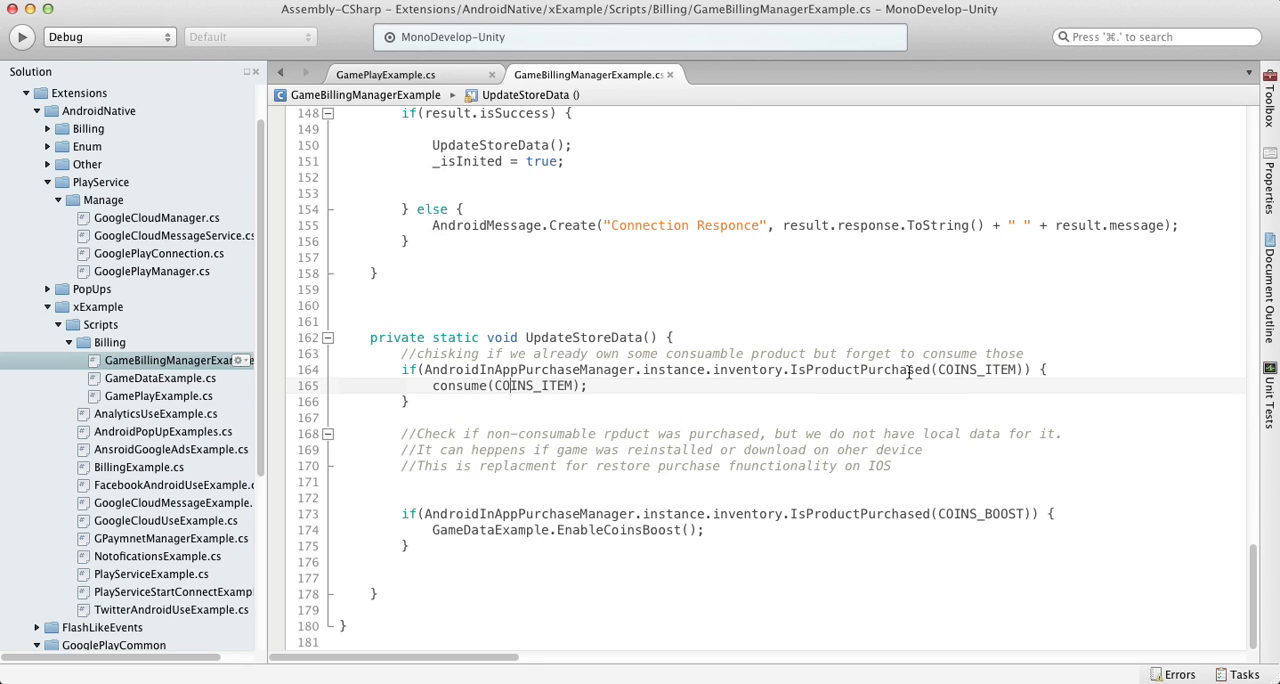
{"action": "double_click", "coordinate": [976, 368]}
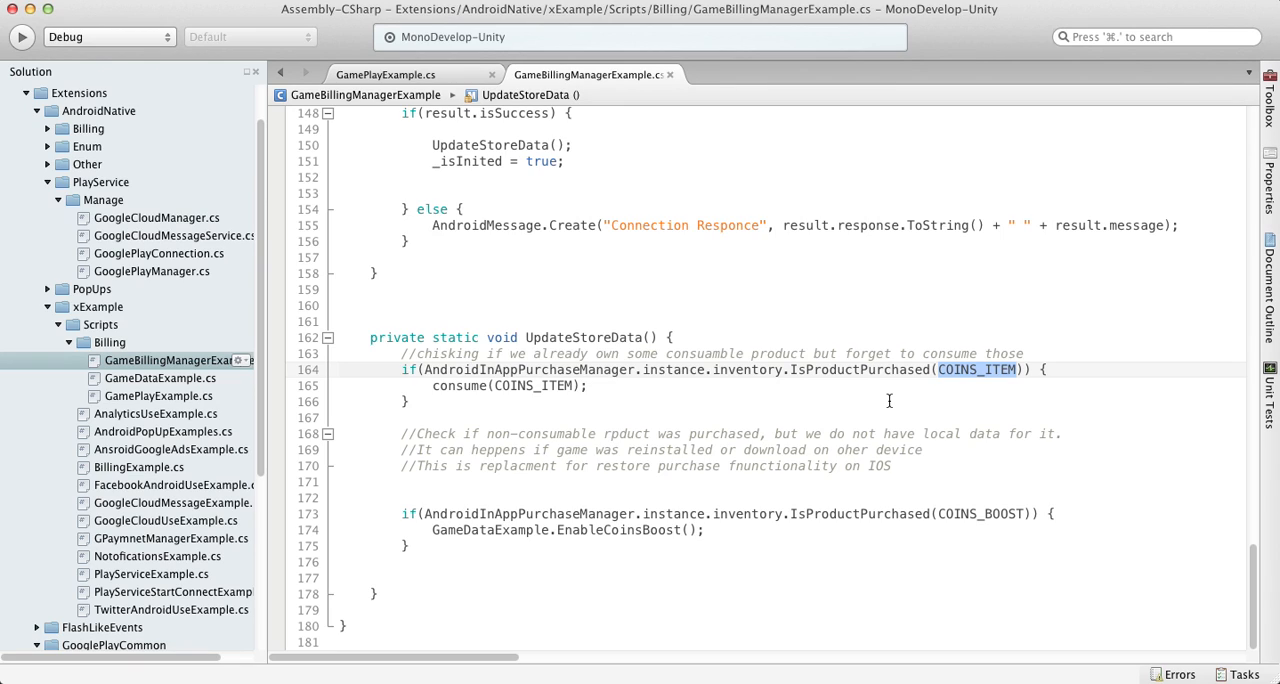
{"action": "mouse_move", "coordinate": [652, 484]}
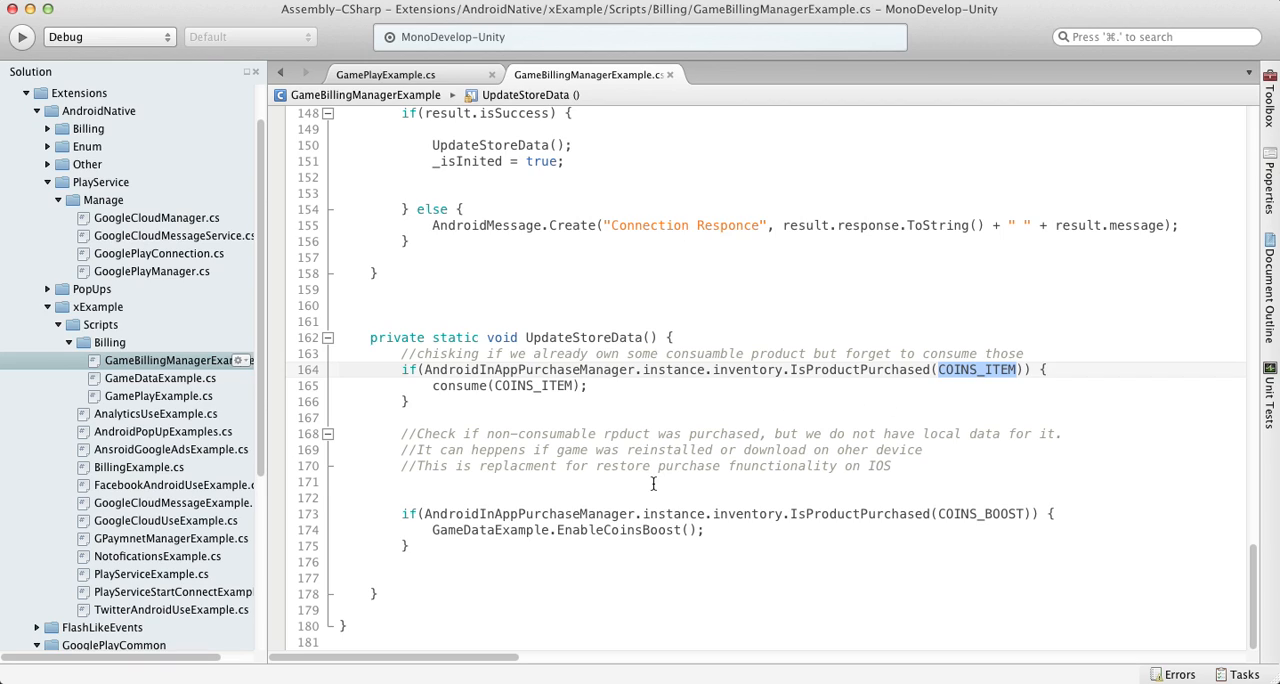
- Highlight COINS_BOOST in UpdateStoreData's boost purchase check while reviewing it
{"action": "left_click", "coordinate": [836, 512]}
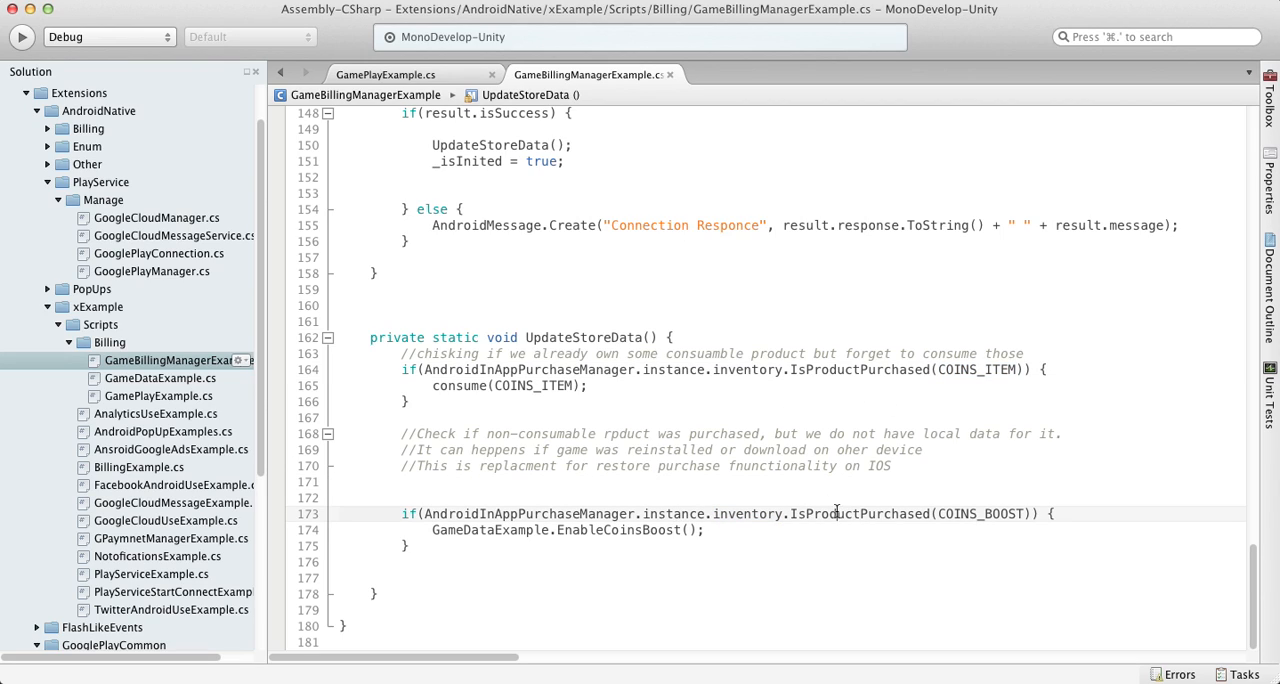
{"action": "double_click", "coordinate": [982, 512]}
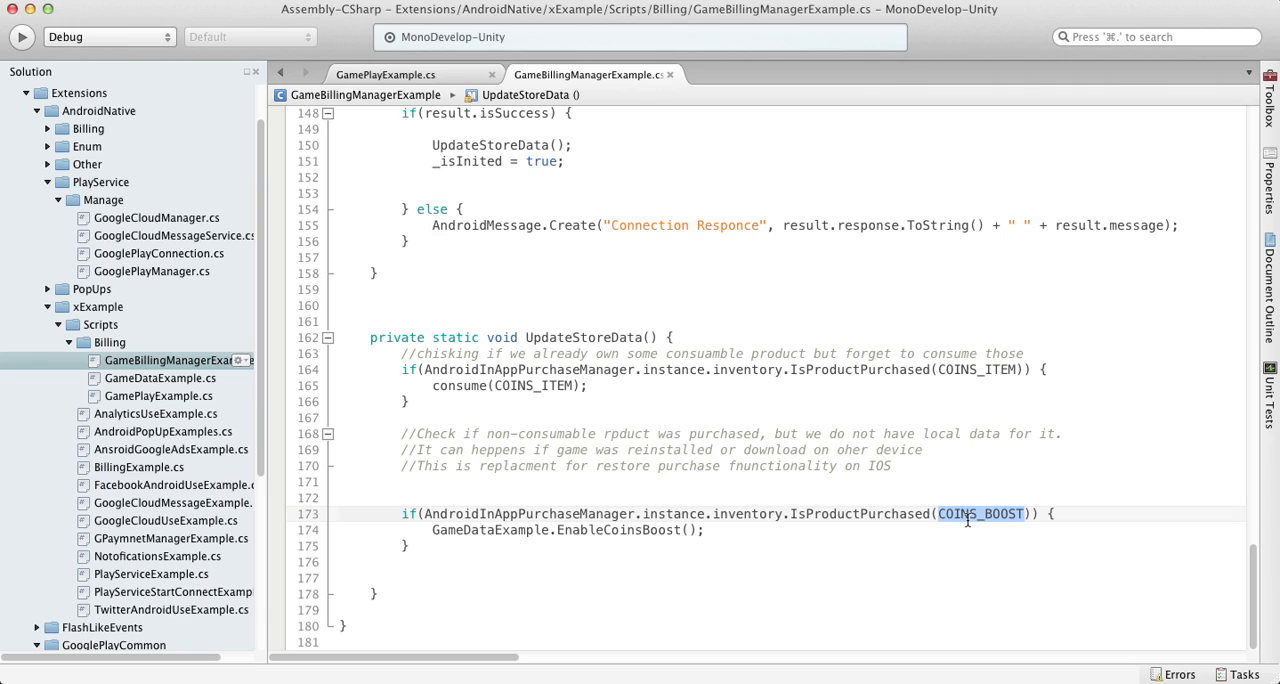
{"action": "mouse_move", "coordinate": [912, 540]}
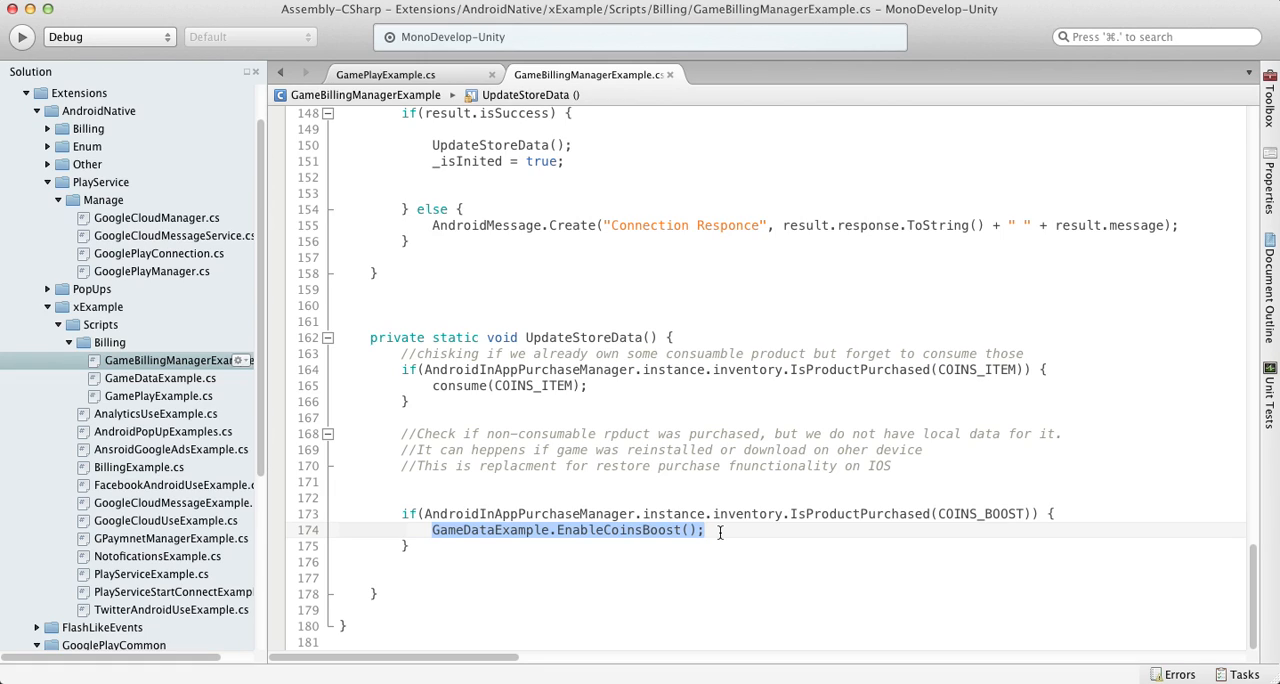
{"action": "left_click", "coordinate": [732, 512]}
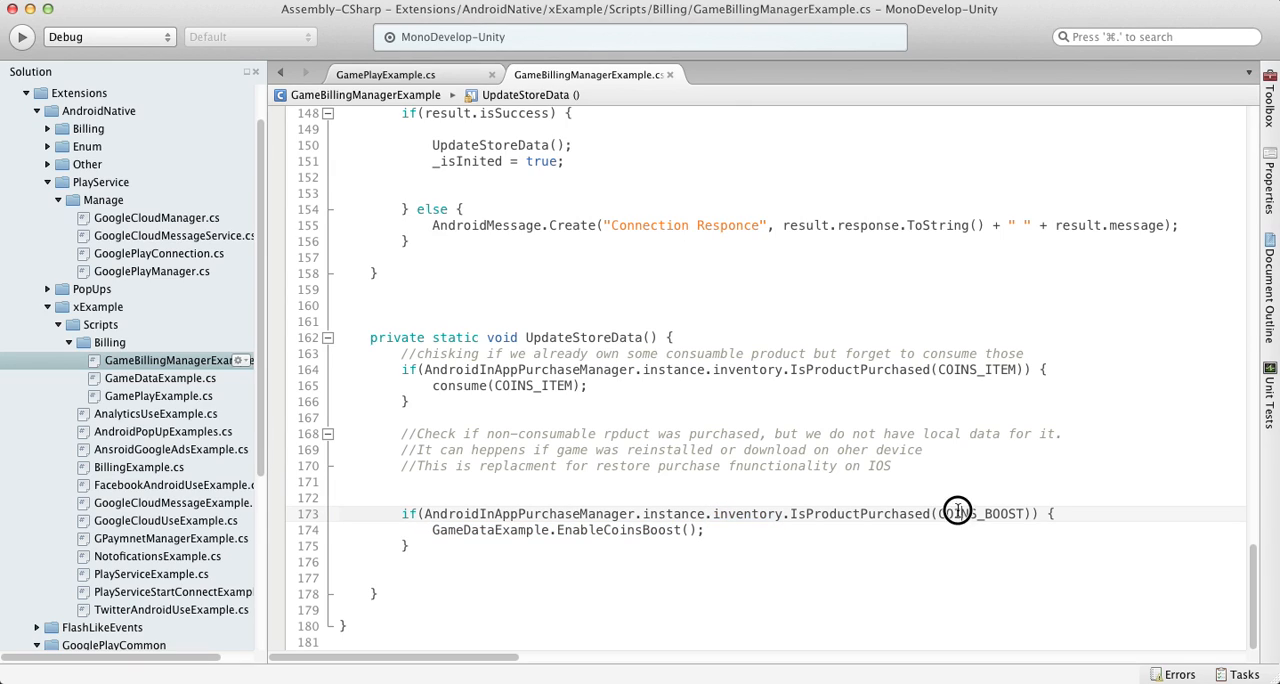
{"action": "double_click", "coordinate": [984, 512]}
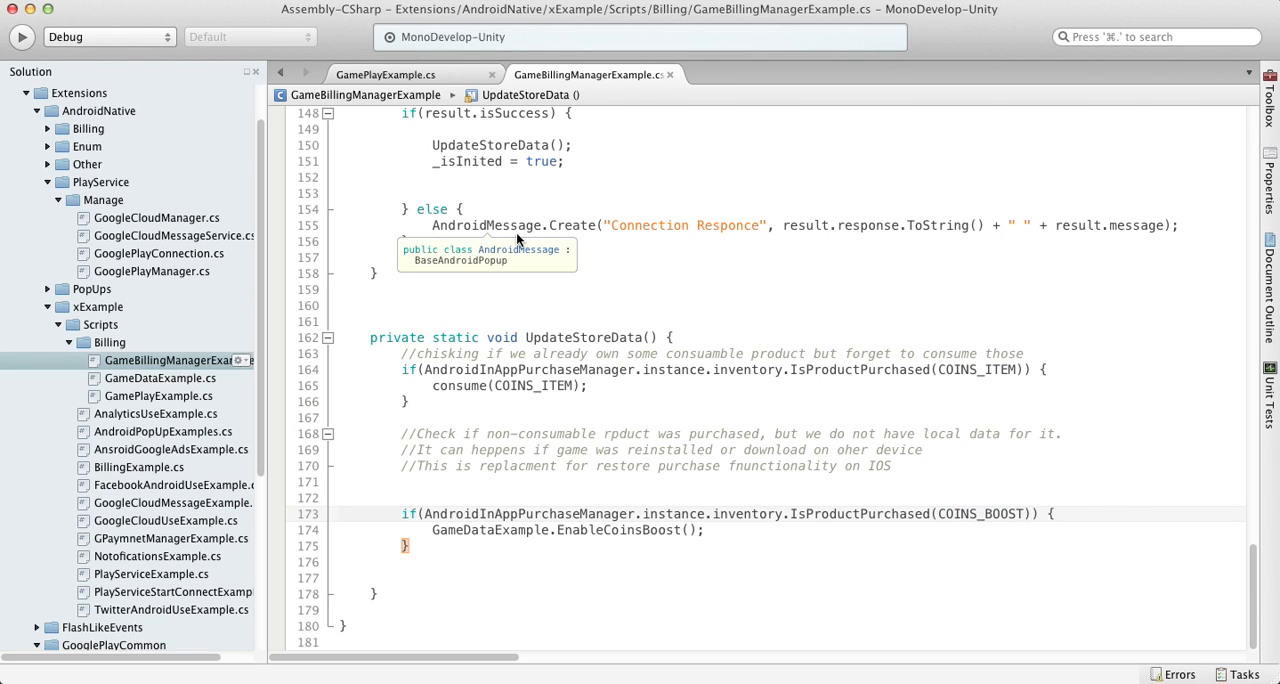
- Switch back to the GamePlayExample.cs script showing the OnGUI buttons
{"action": "left_click", "coordinate": [384, 74]}
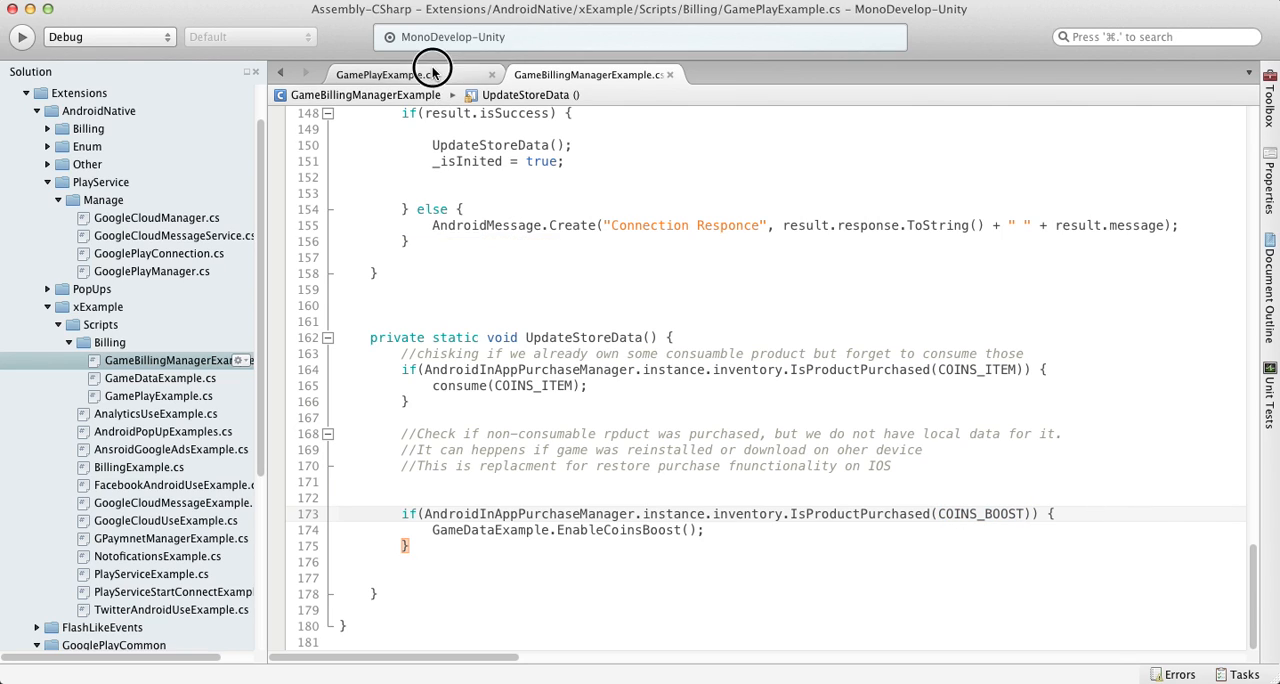
{"action": "left_click", "coordinate": [384, 74]}
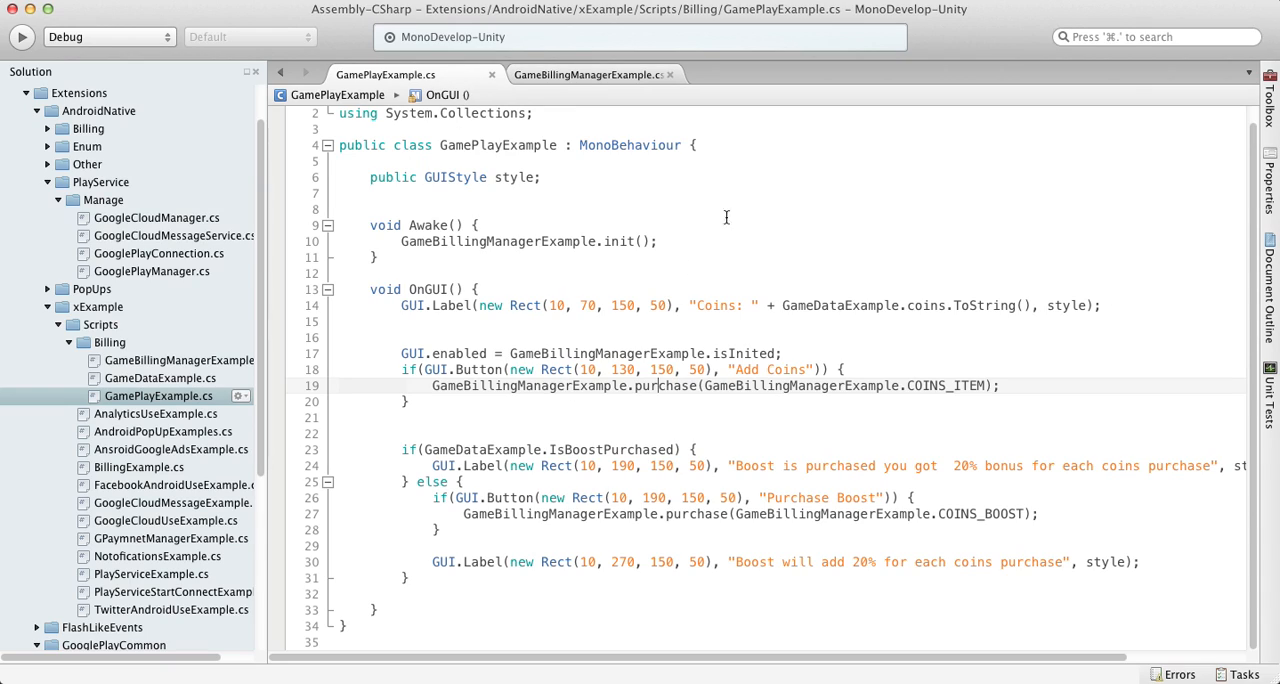